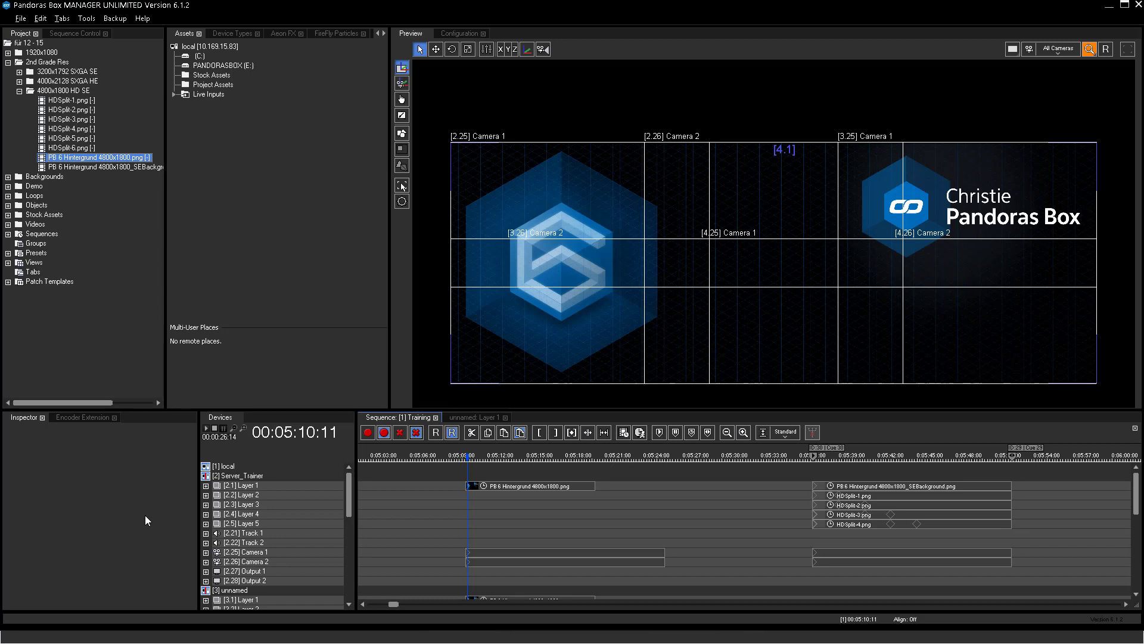
pyautogui.moveTo(553, 417)
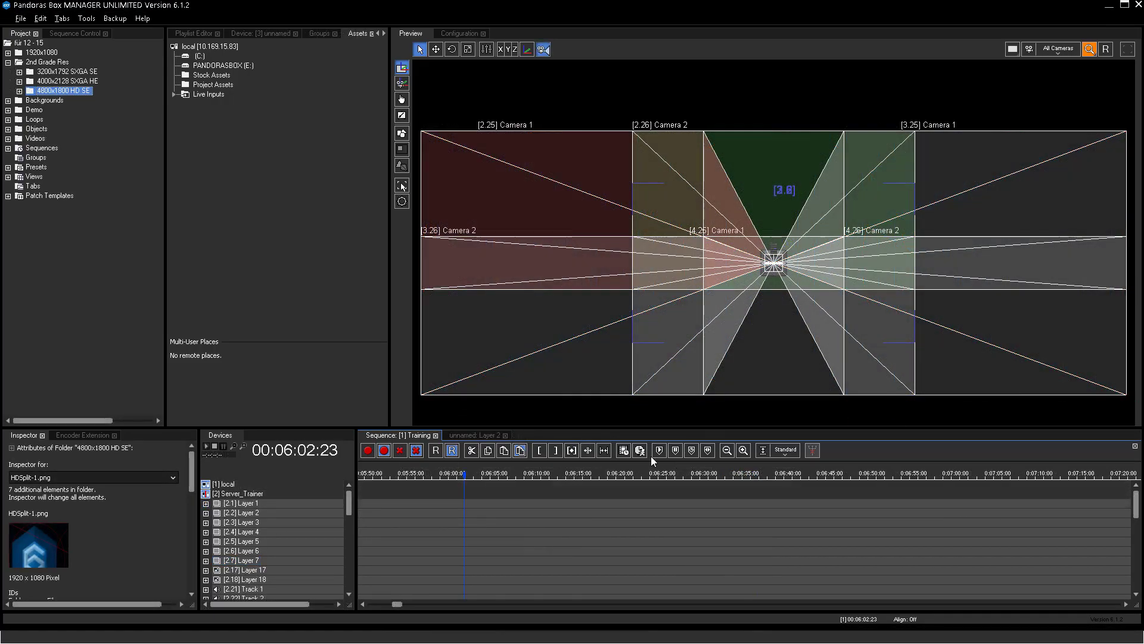
# Place HDSplit-1.png on Layer 1 and HDSplit-2.png on Layer 2 of Server_Trainer at the same time
pyautogui.click(464, 465)
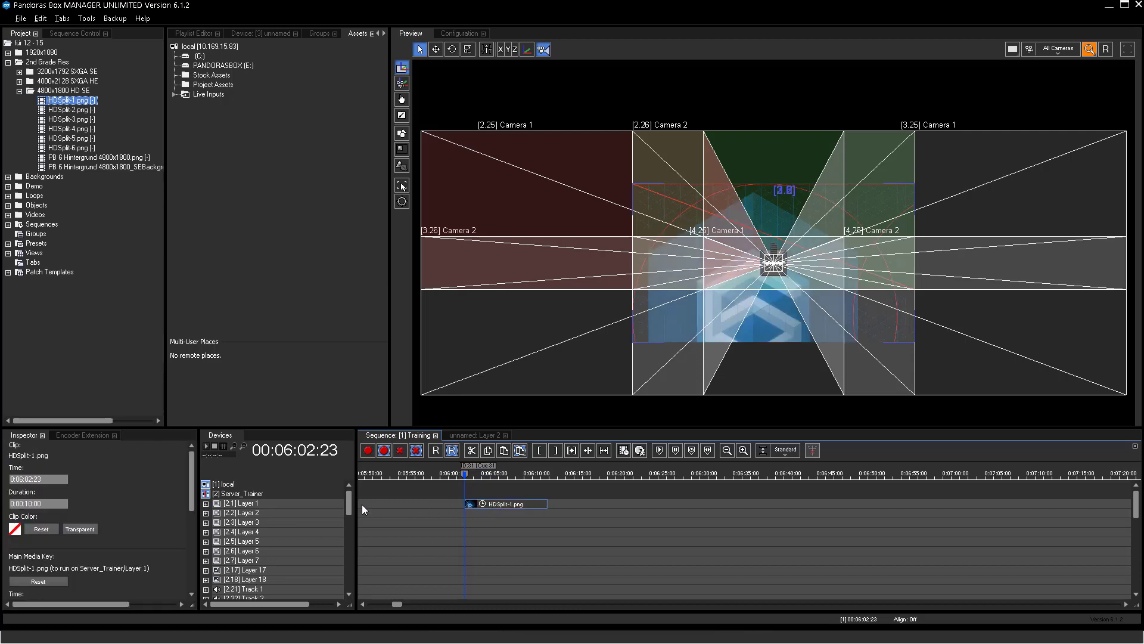
pyautogui.scroll(-3)
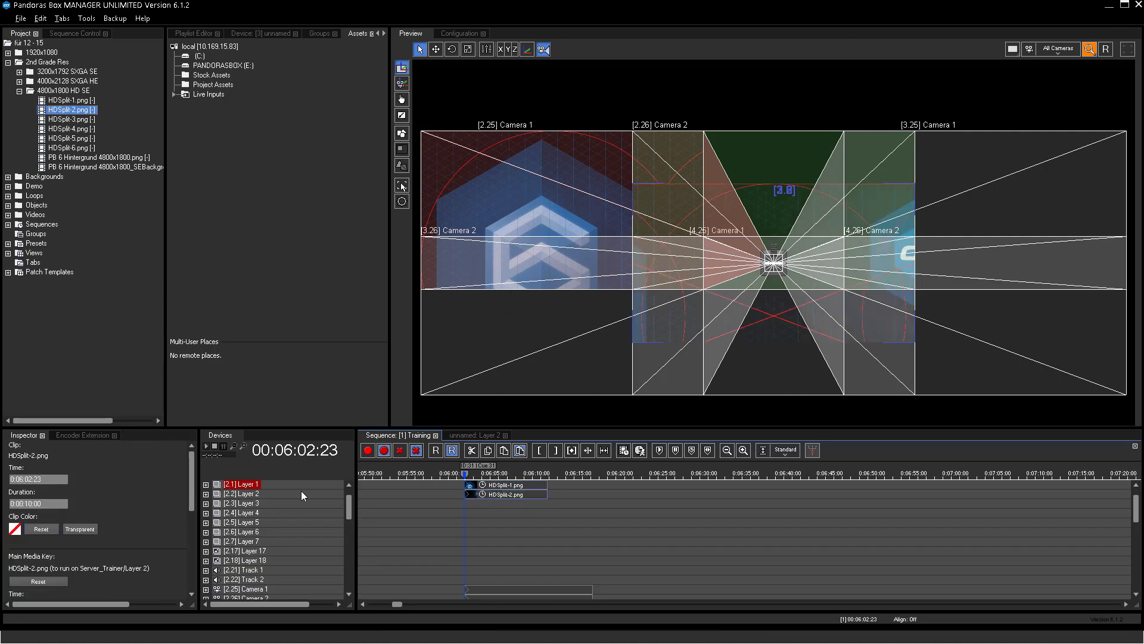
pyautogui.click(207, 494)
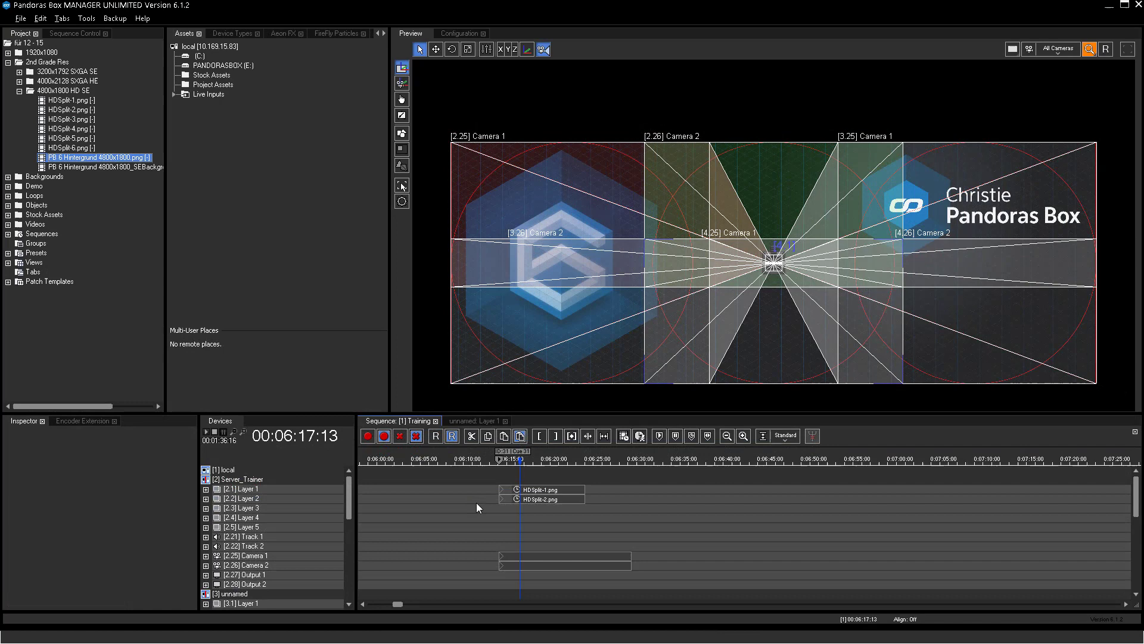
pyautogui.moveTo(555, 419)
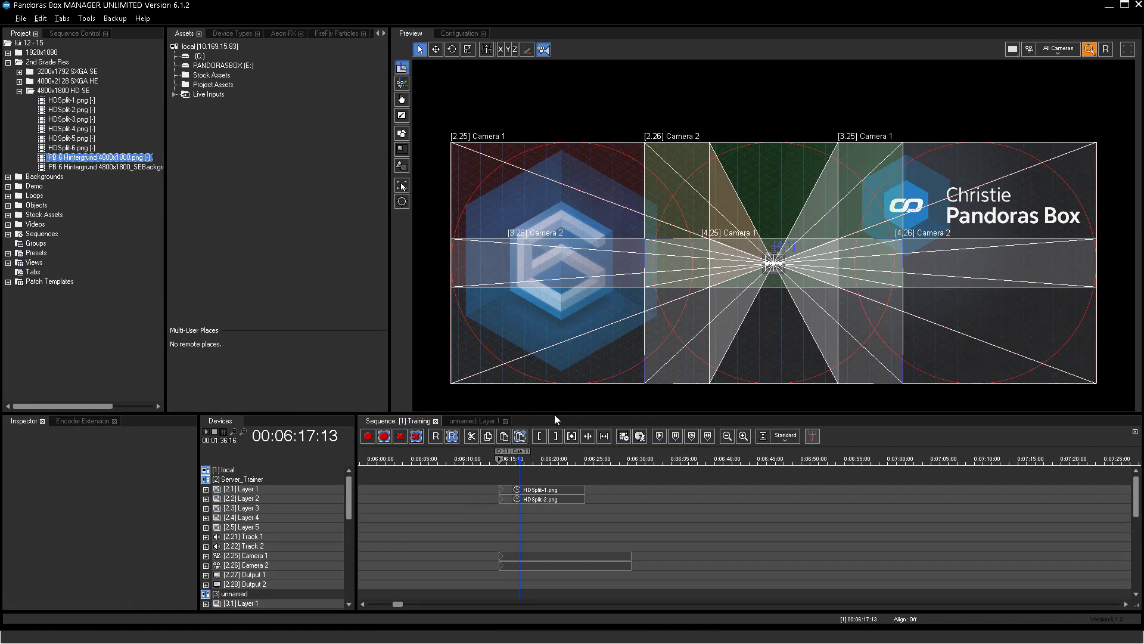
pyautogui.moveTo(563, 193)
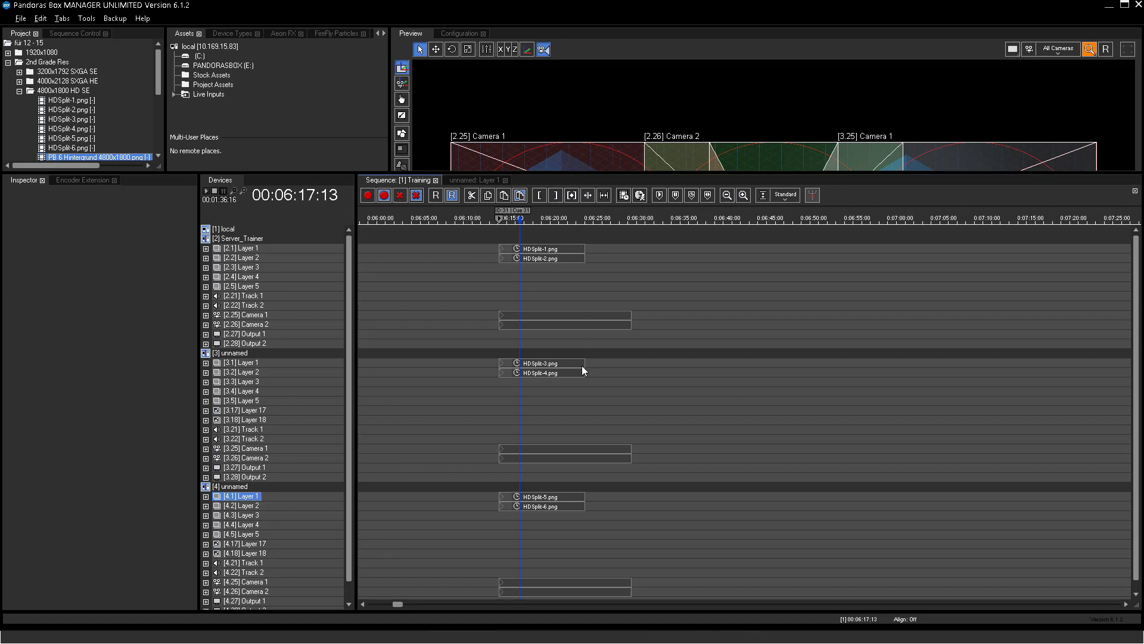
pyautogui.moveTo(584, 401)
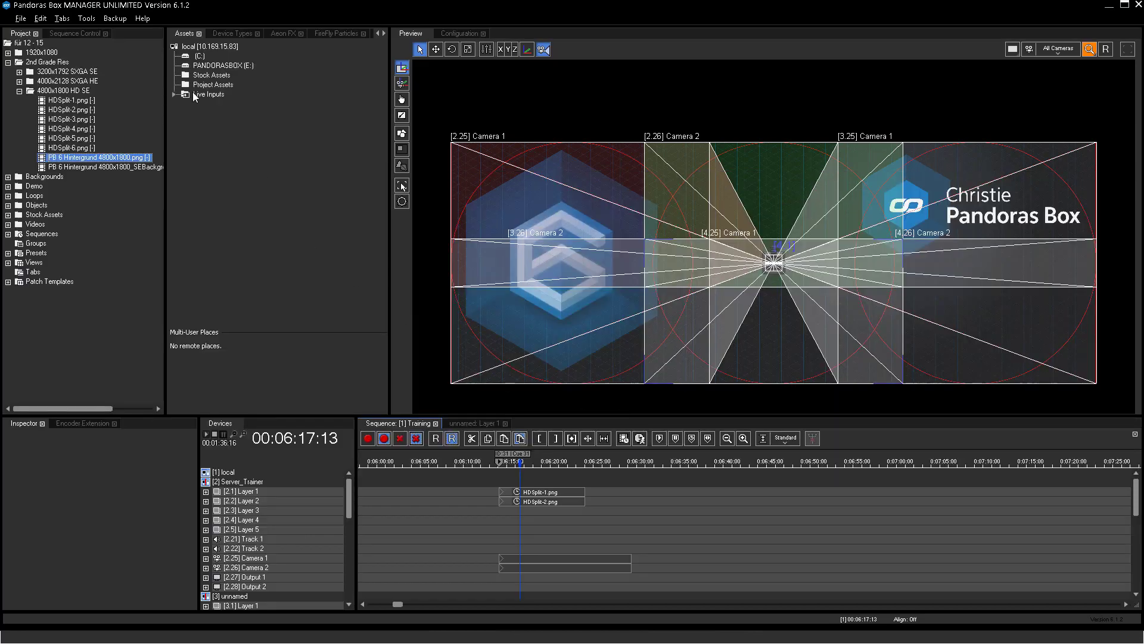
# Restore the layout after placing HDSplit-3 to HDSplit-6 on devices 3 and 4
pyautogui.click(86, 19)
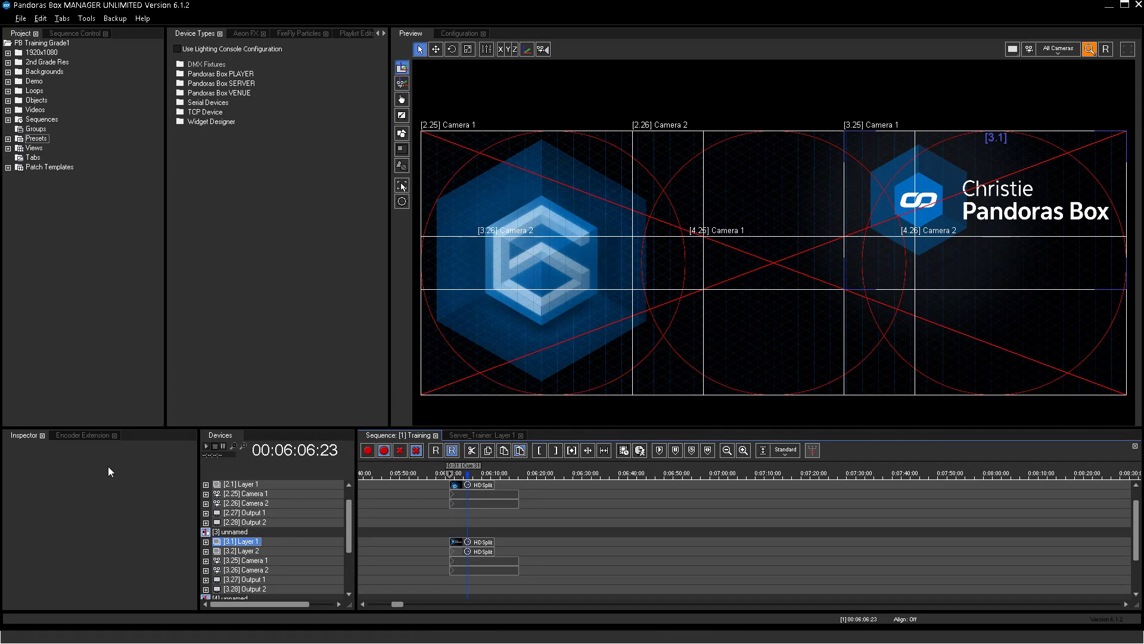
pyautogui.moveTo(55, 222)
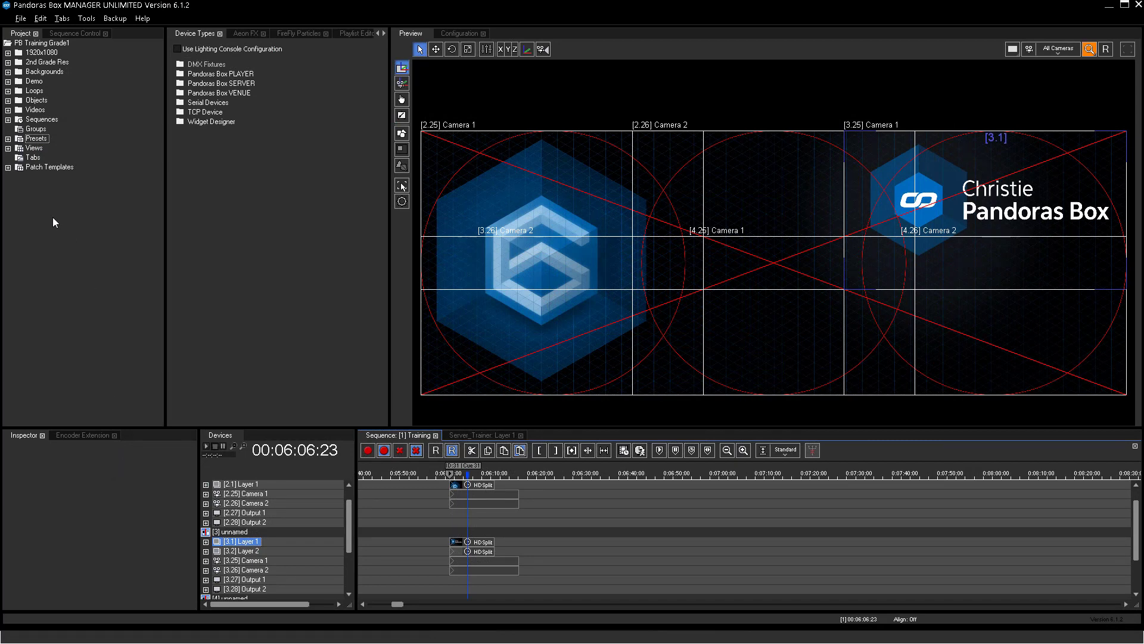
# Expand the preset banks and save HDSplit-1's Layer 1 position keys as GLOBAL preset [1.1]
pyautogui.click(35, 139)
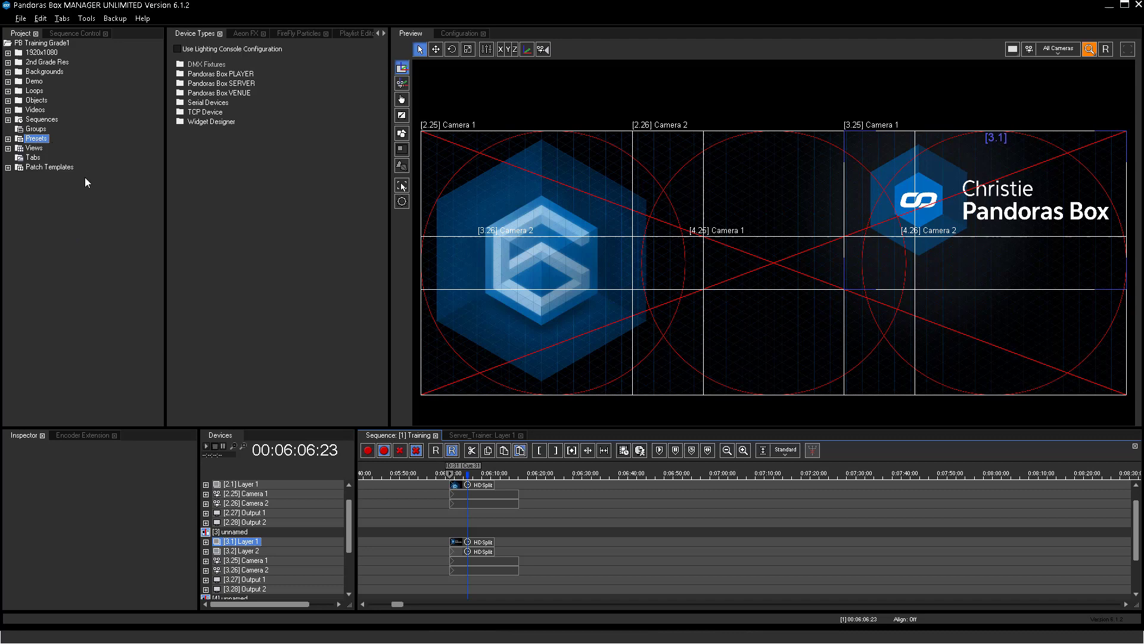
pyautogui.moveTo(33, 156)
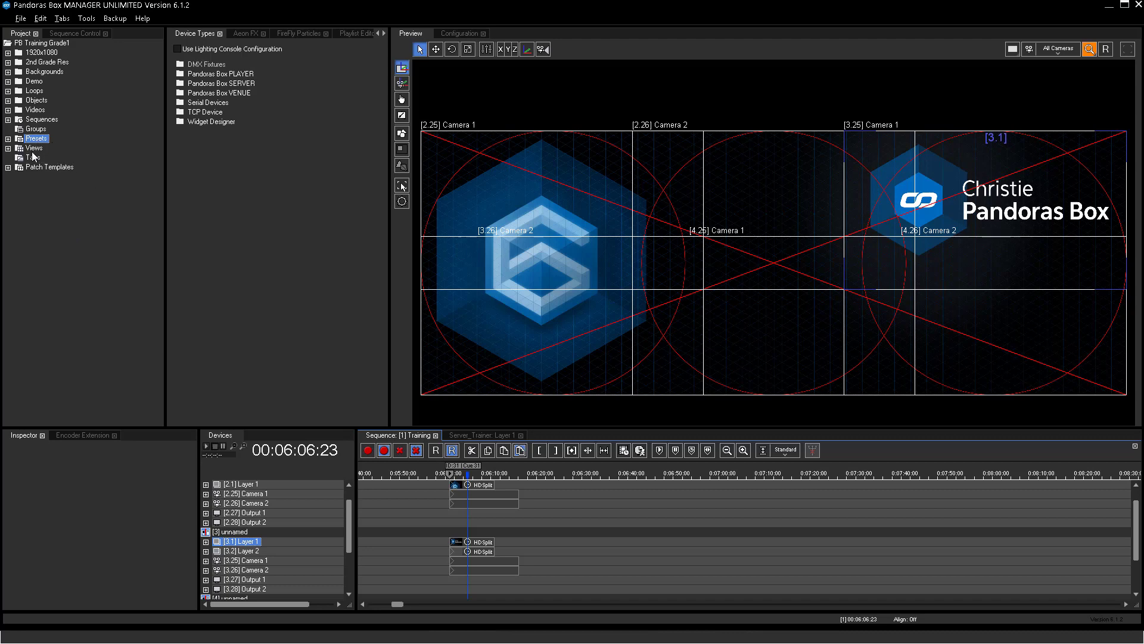
pyautogui.click(8, 138)
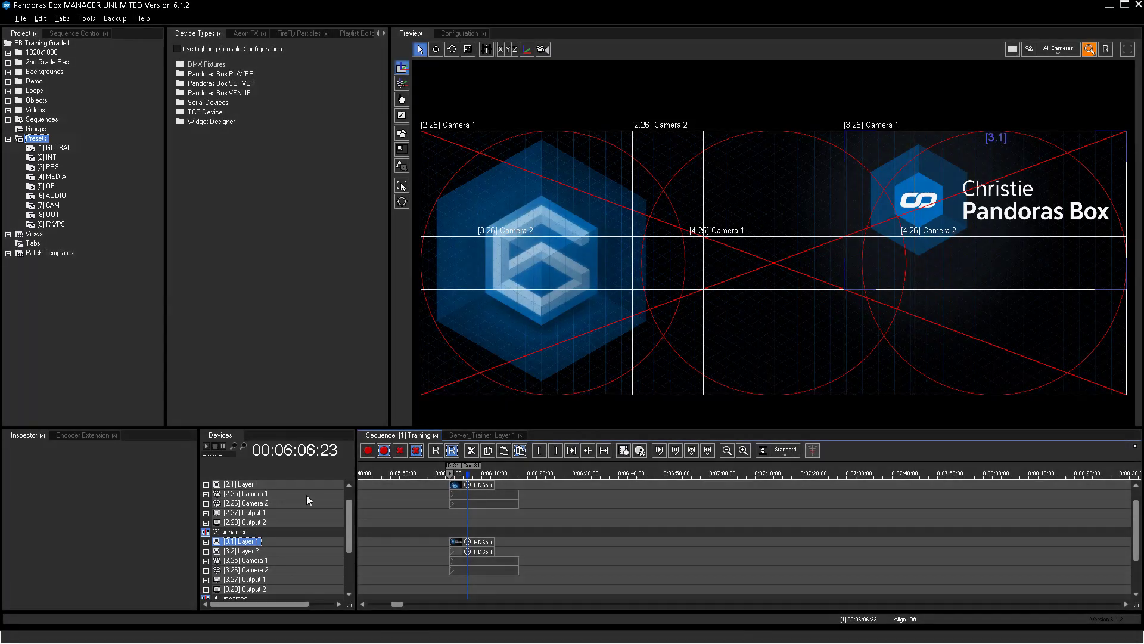
pyautogui.scroll(3)
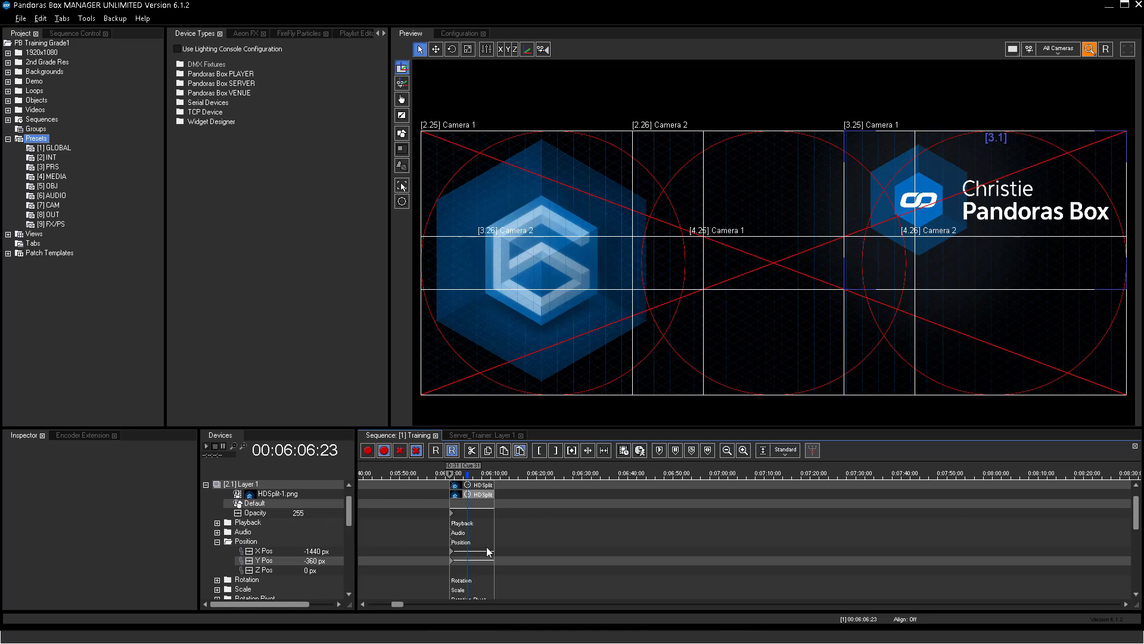
pyautogui.click(451, 560)
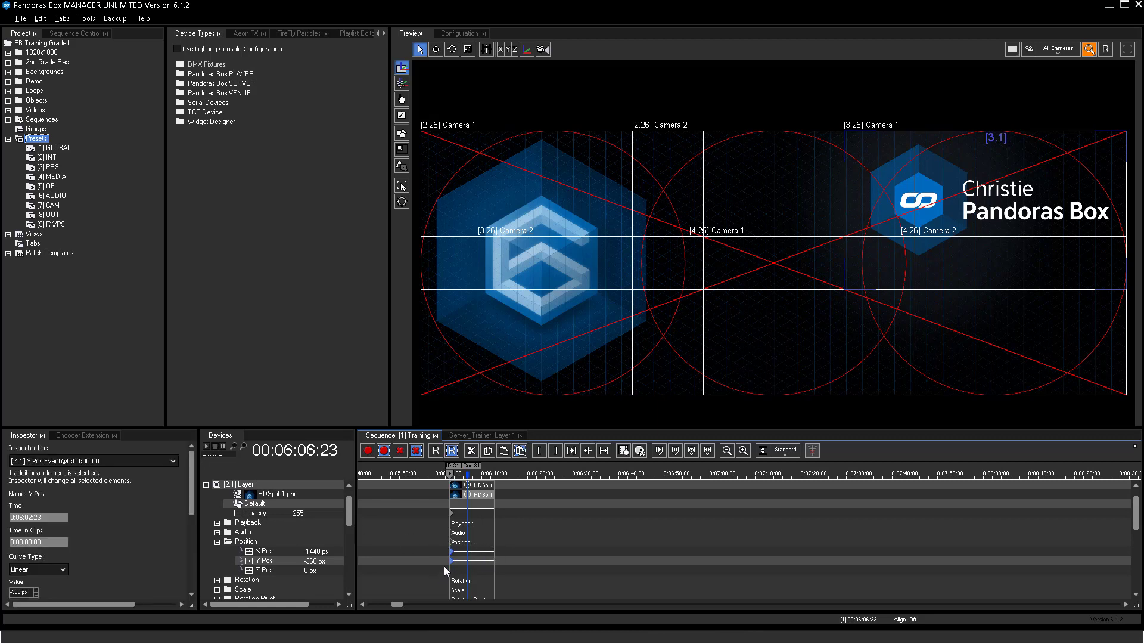
pyautogui.rightClick(456, 560)
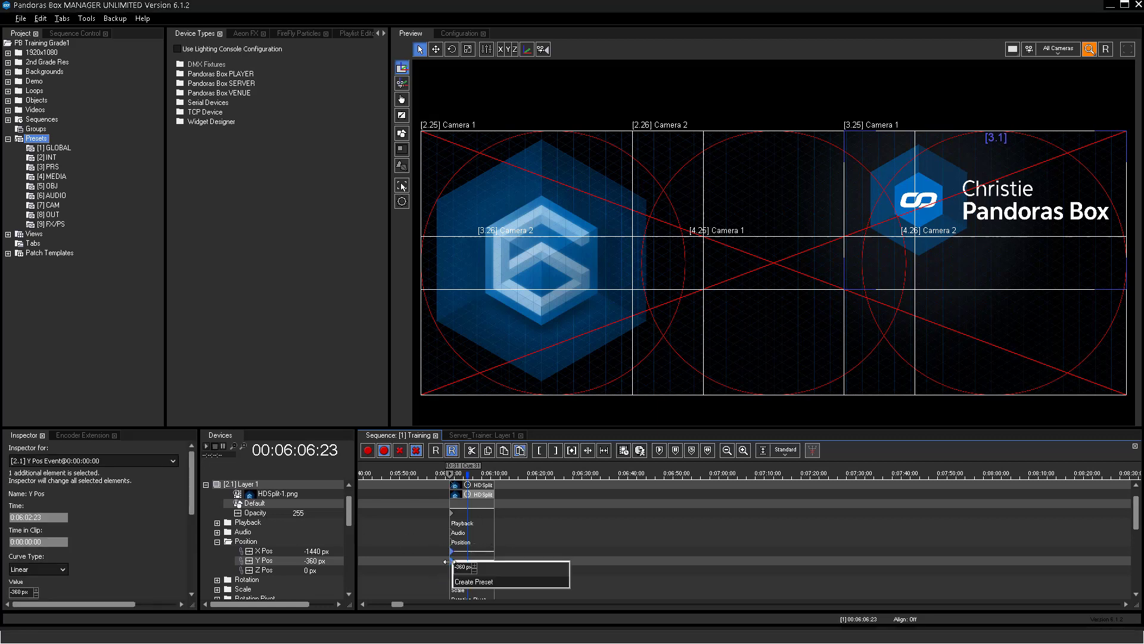
pyautogui.click(474, 581)
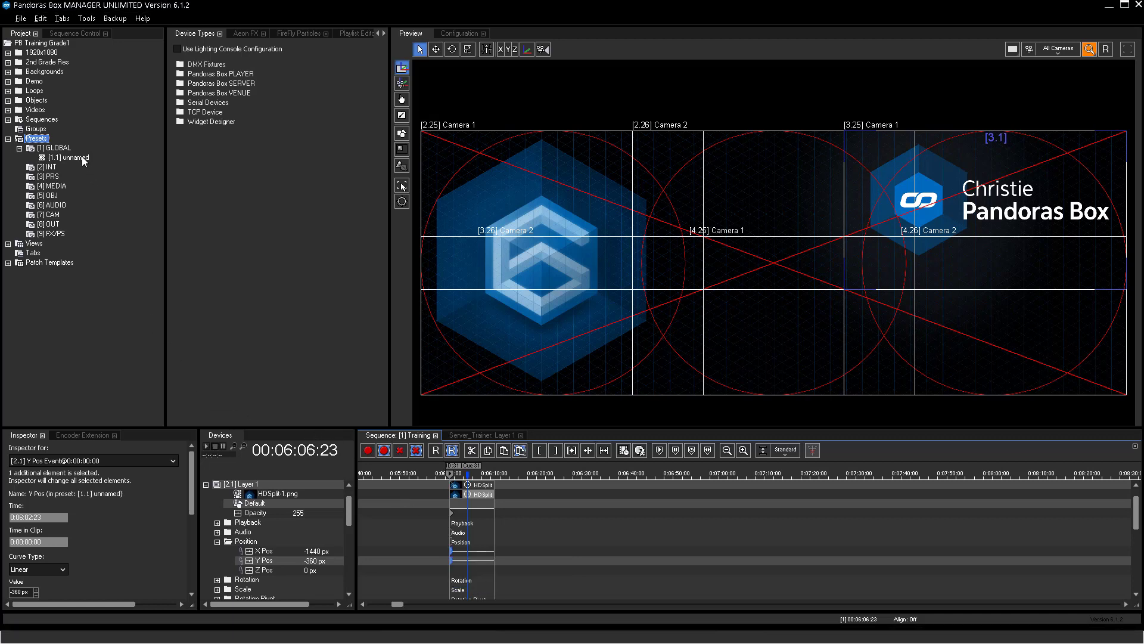
pyautogui.moveTo(106, 163)
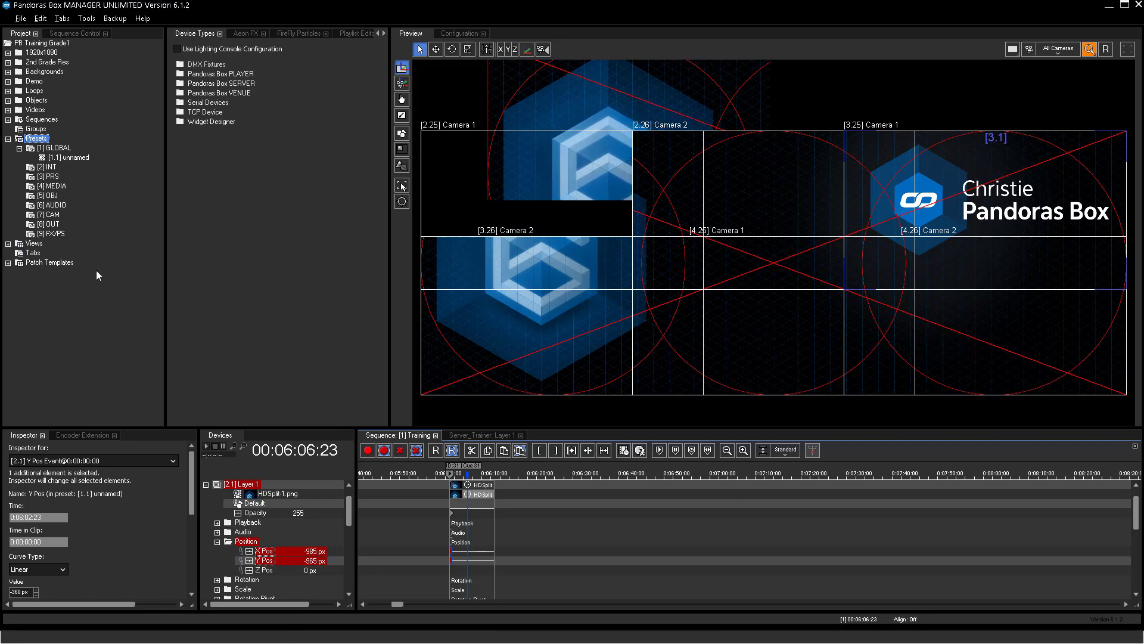
# Select the PRS preset bank and bring up the Presets help topic
pyautogui.rightClick(47, 175)
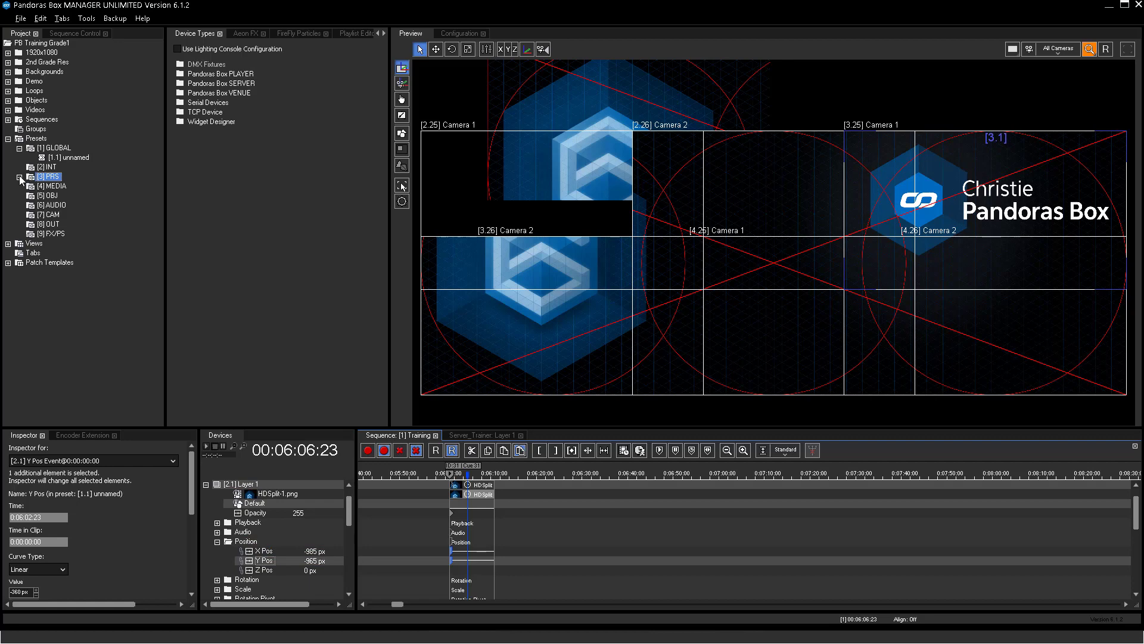
pyautogui.click(19, 177)
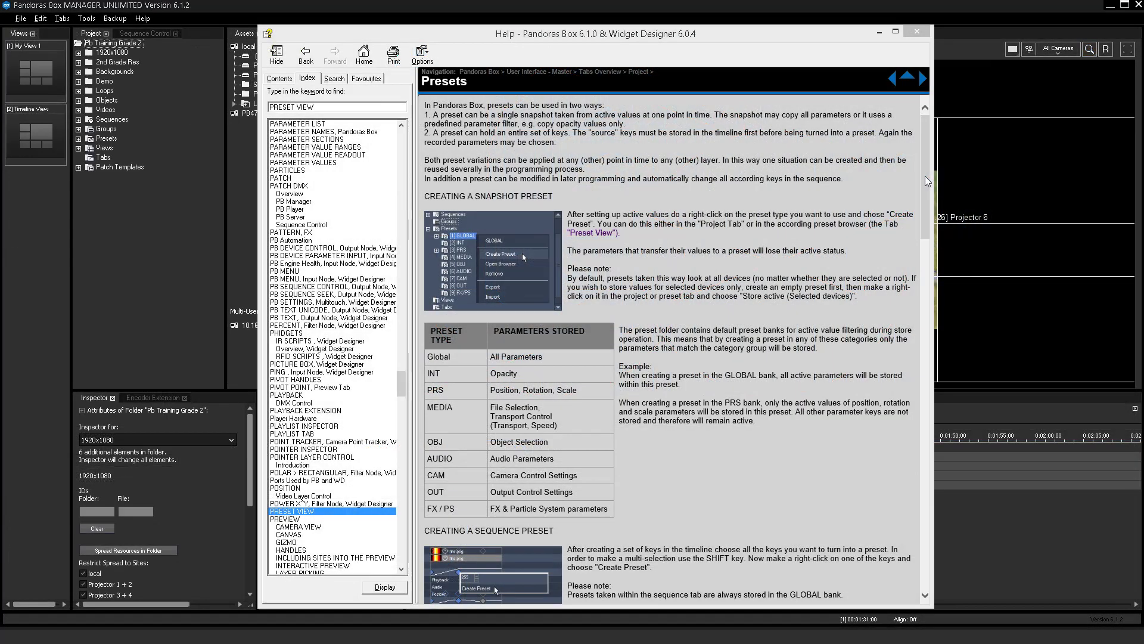
# Read through the Presets help topic, then close the Help window
pyautogui.scroll(-3)
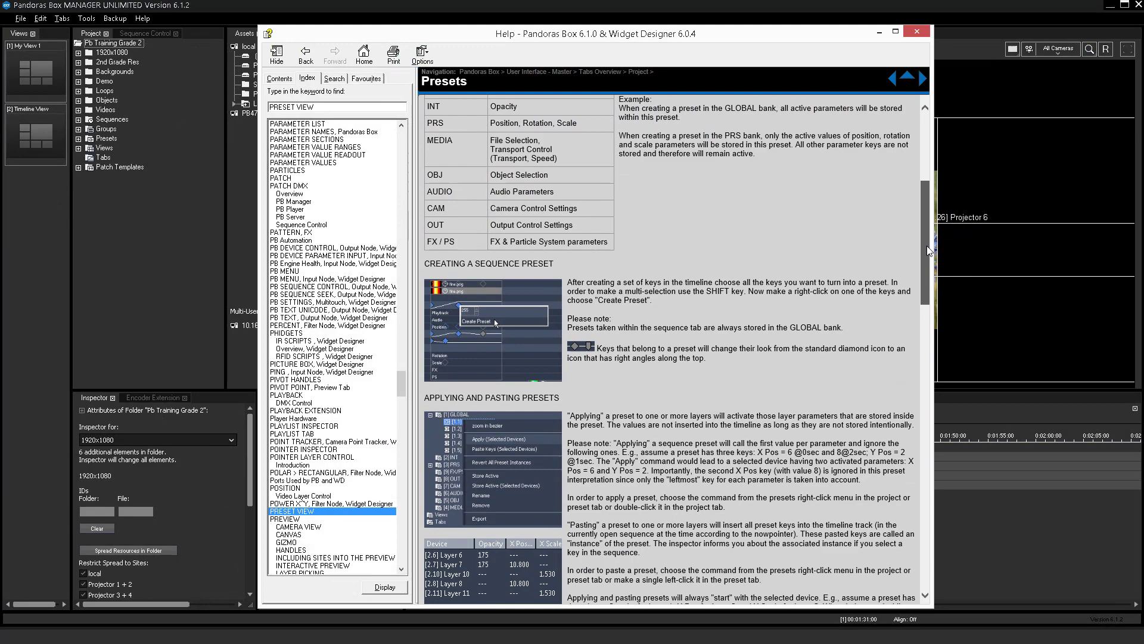
pyautogui.scroll(-3)
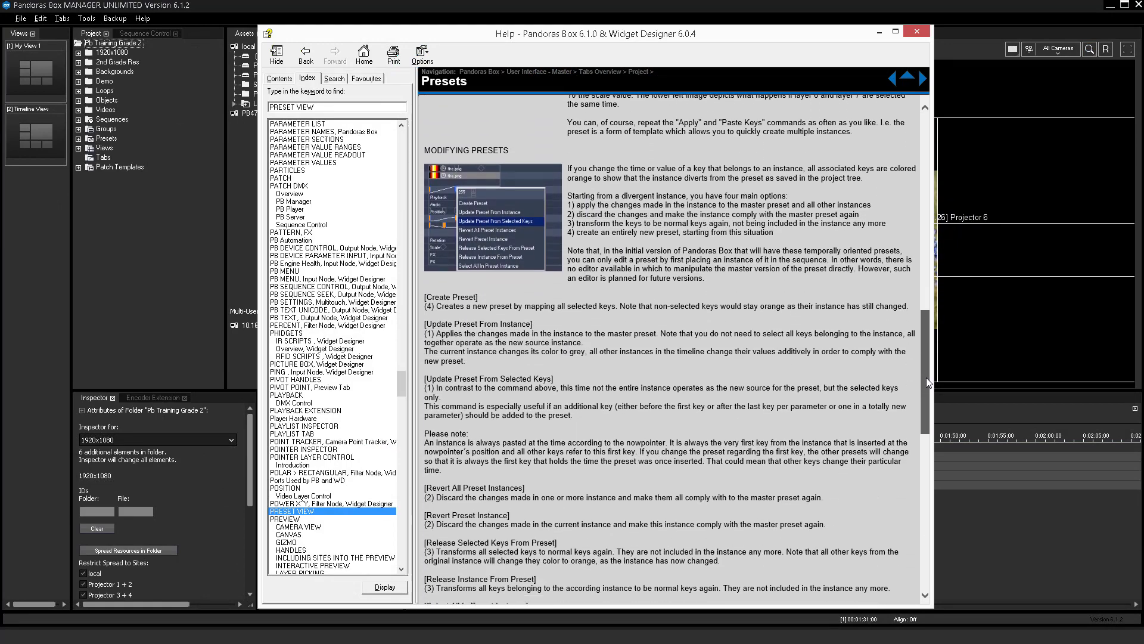
pyautogui.scroll(-3)
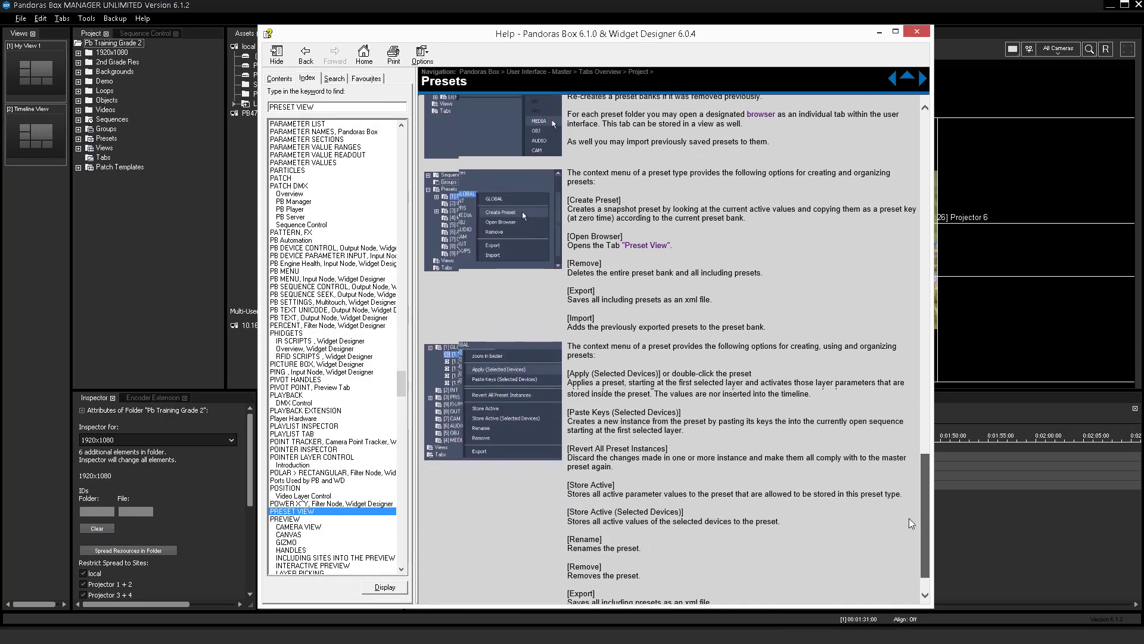
pyautogui.click(916, 31)
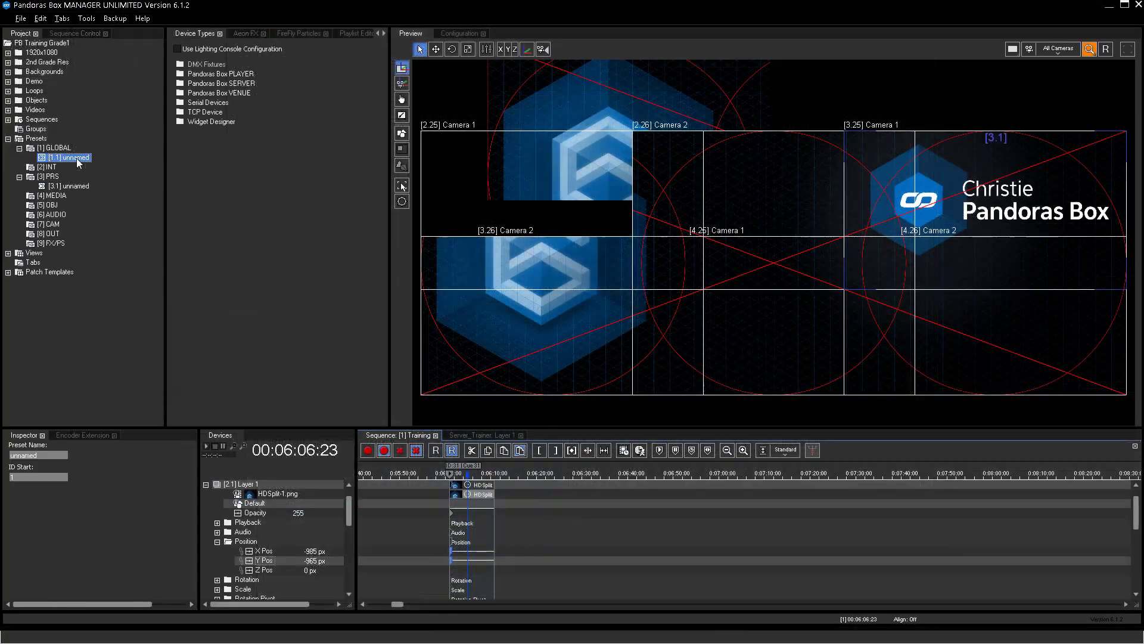
# Rename the GLOBAL preset to Top-Left and paste its position keys onto Layer 1's track
pyautogui.rightClick(65, 157)
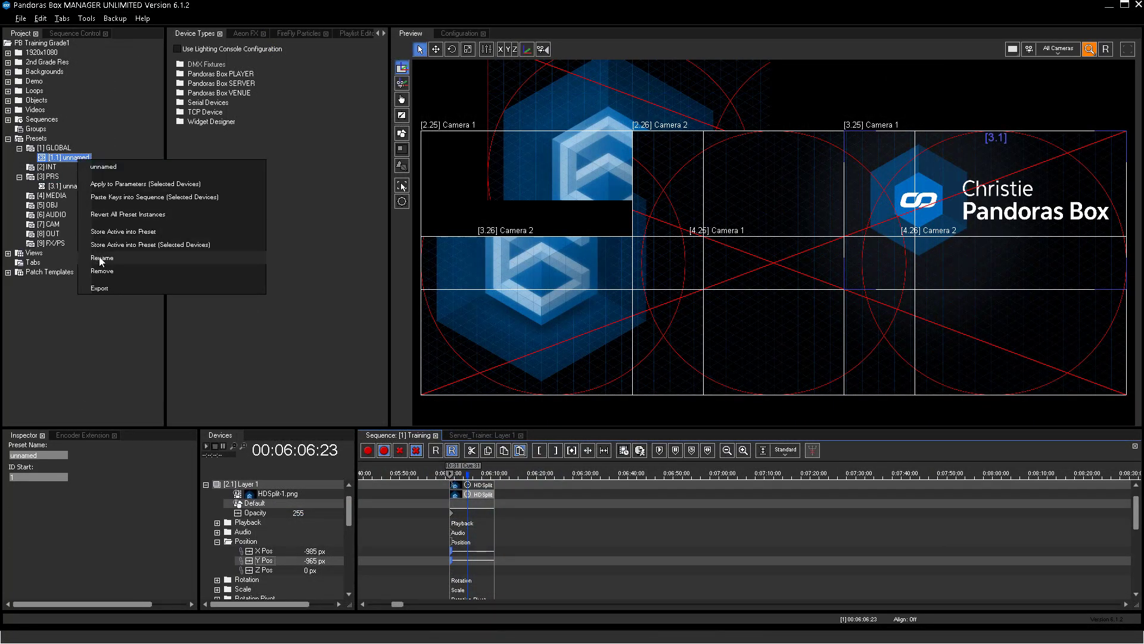
pyautogui.click(101, 258)
pyautogui.write('Top-Left')
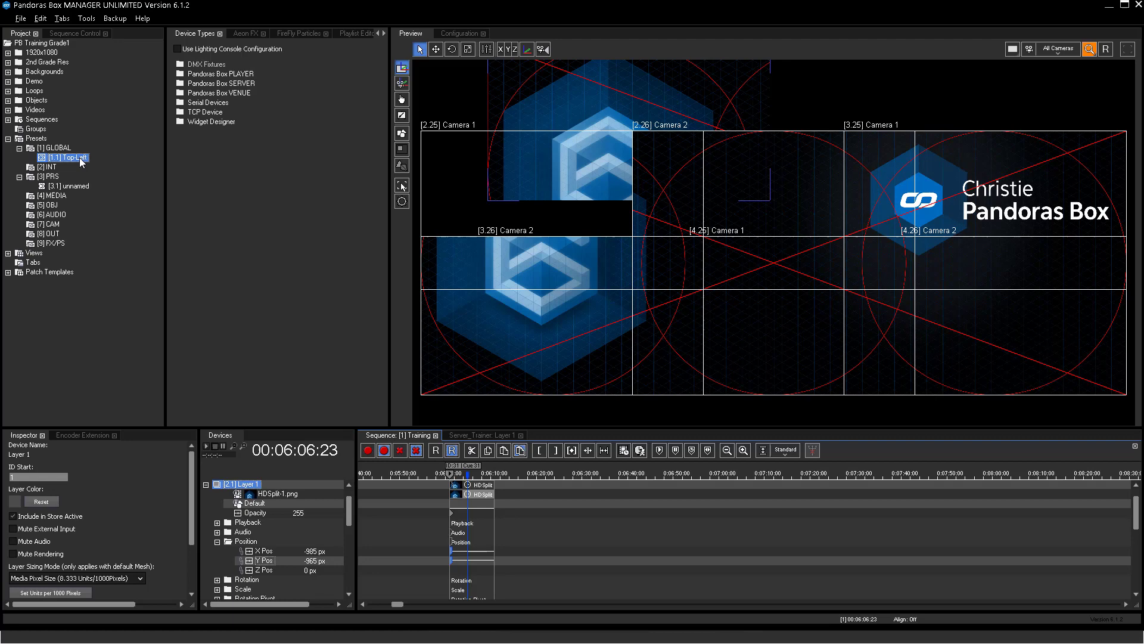
pyautogui.rightClick(62, 157)
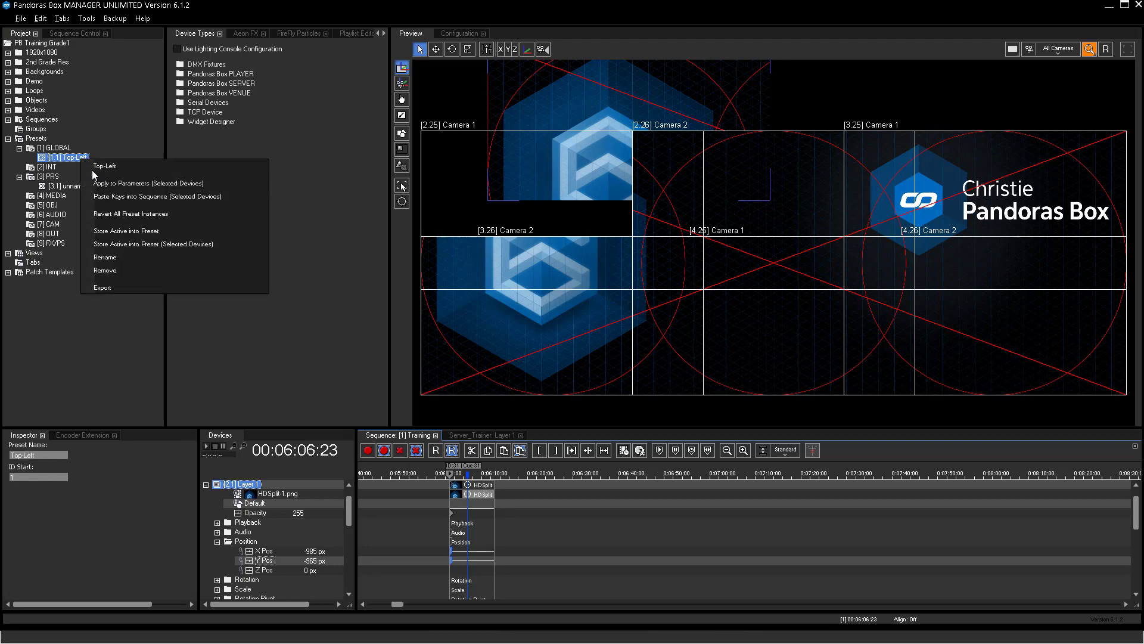
pyautogui.moveTo(107, 203)
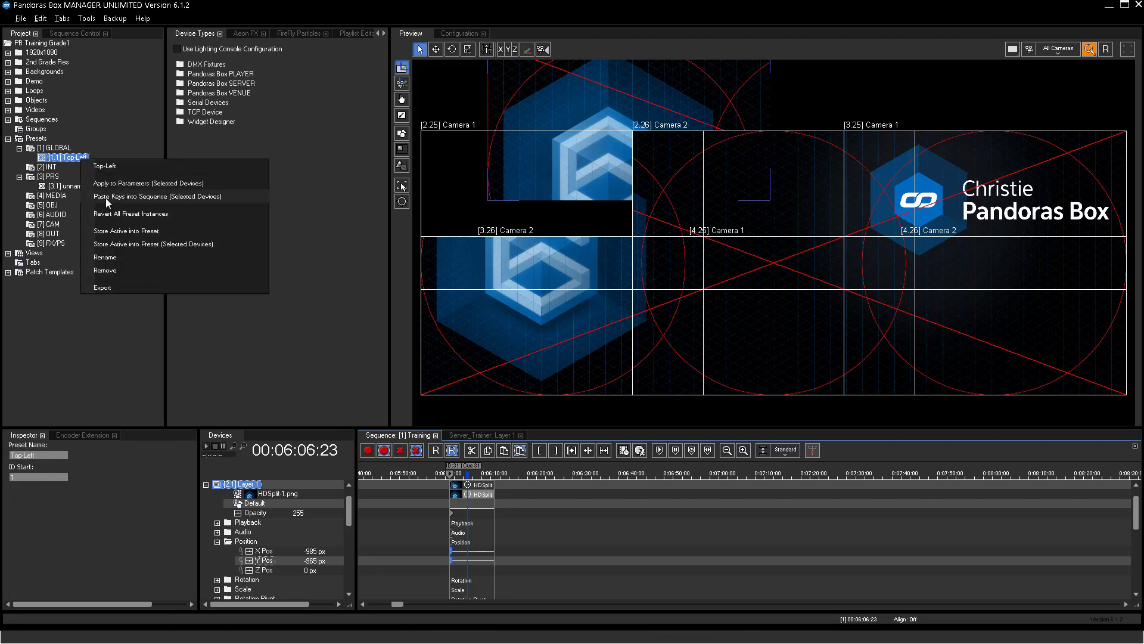
pyautogui.click(135, 182)
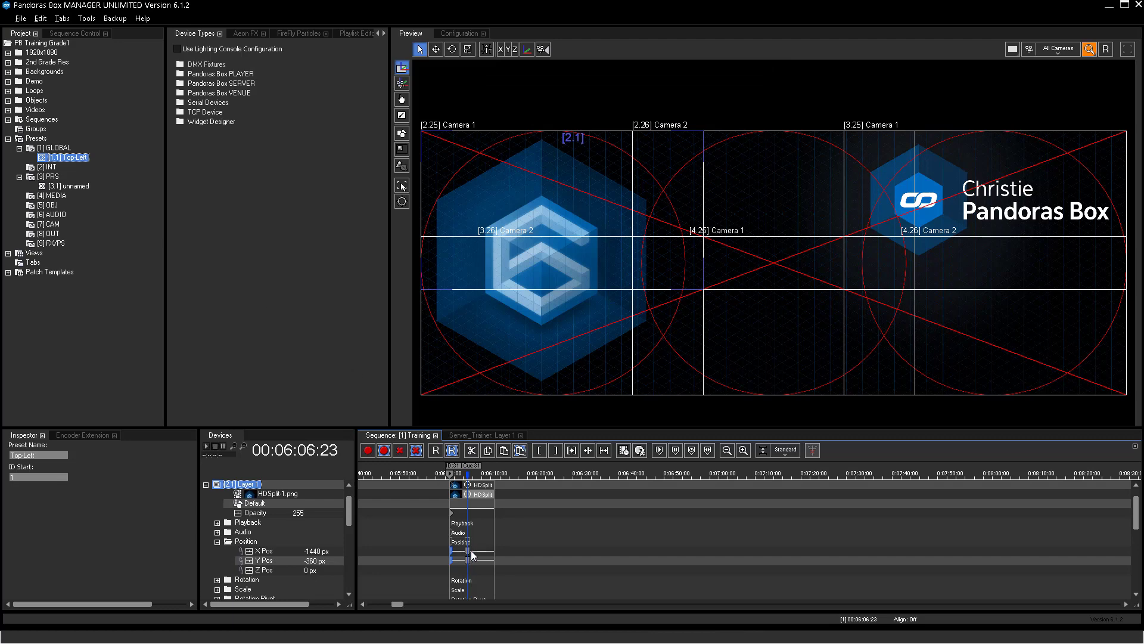
pyautogui.moveTo(514, 556)
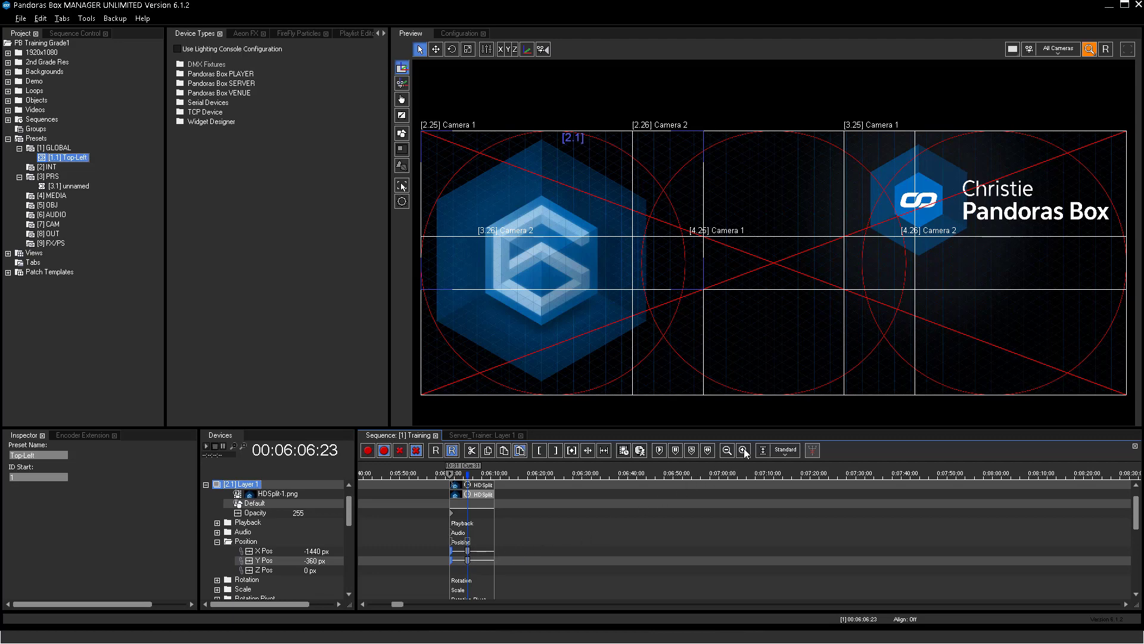
pyautogui.click(742, 450)
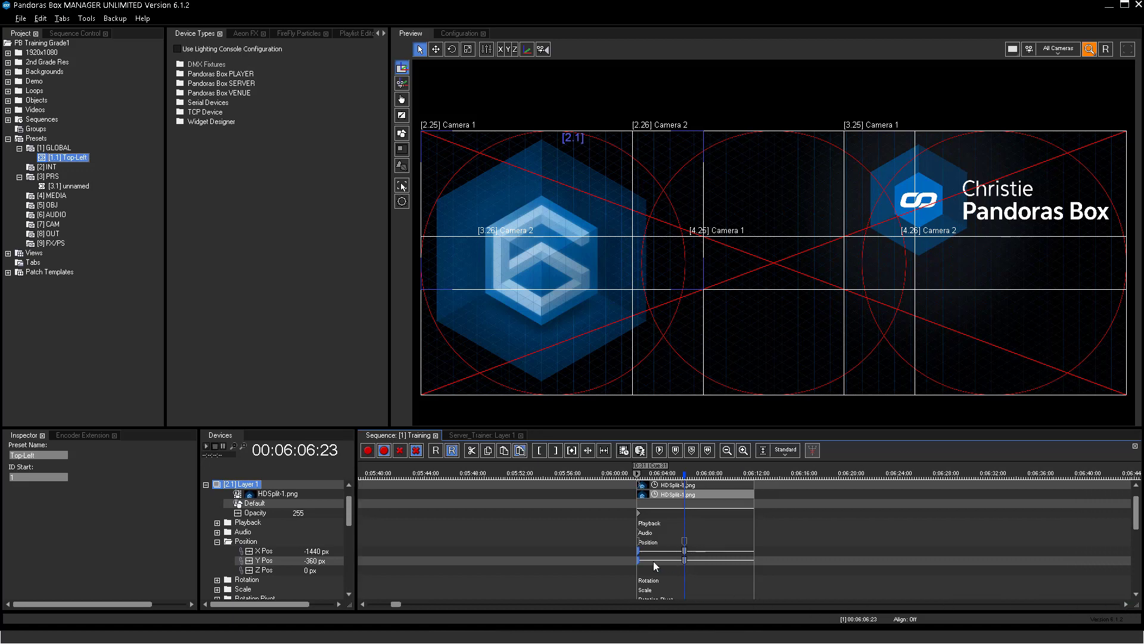
pyautogui.moveTo(104, 256)
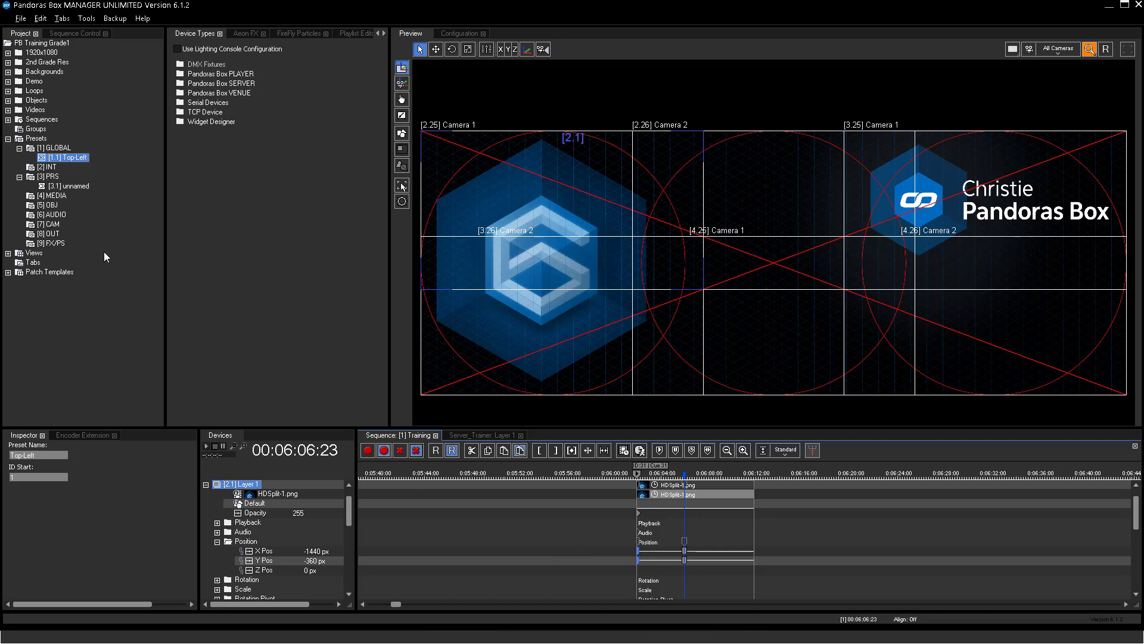
pyautogui.rightClick(65, 186)
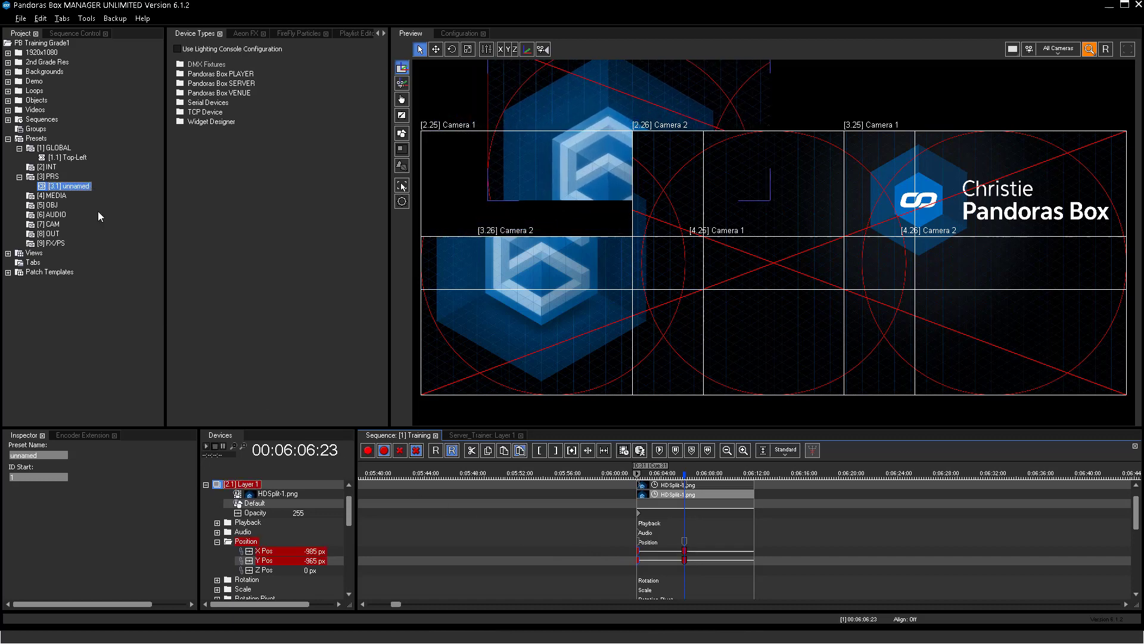
pyautogui.moveTo(316, 413)
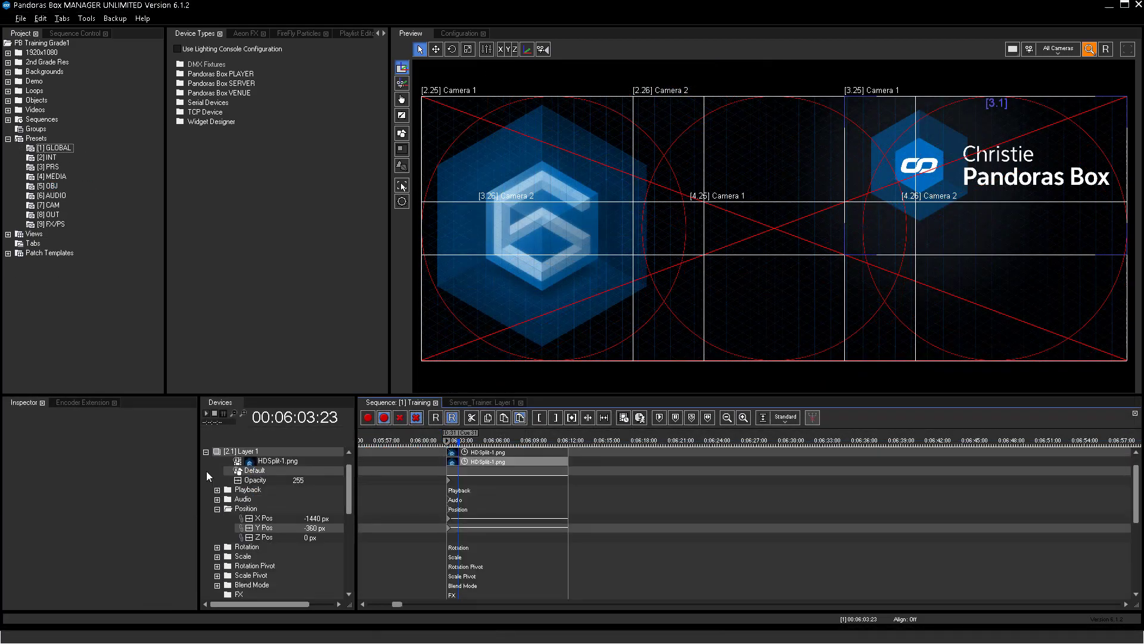
# Create position presets from Layer 1 and Layer 2 and rename them, starting with Top-Left
pyautogui.click(448, 524)
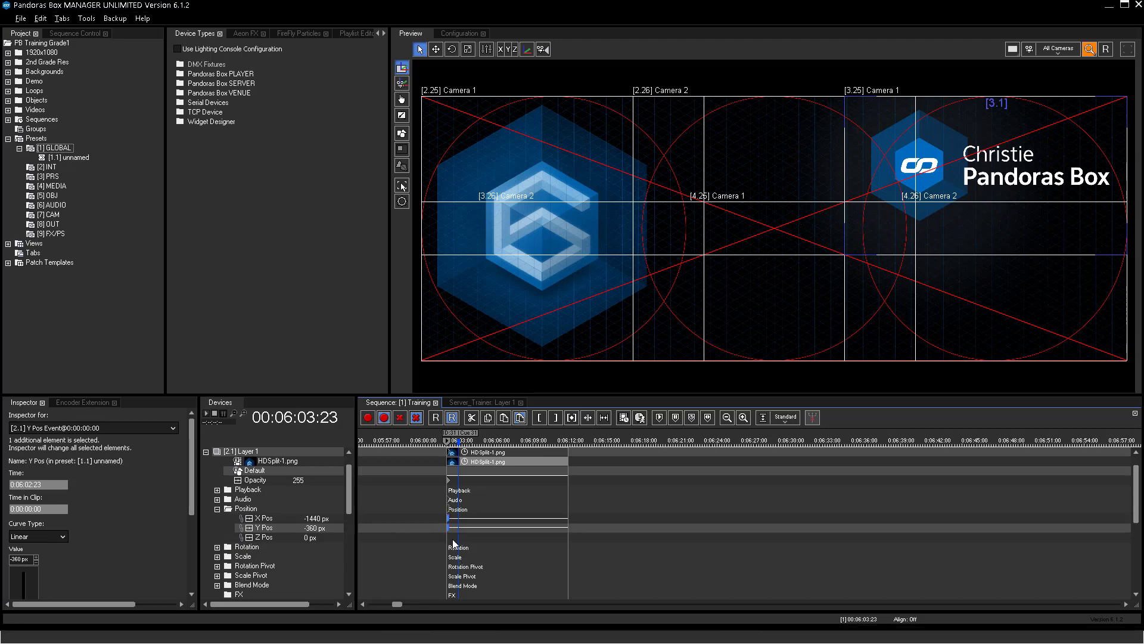
pyautogui.doubleClick(68, 156)
pyautogui.write('Top-Left')
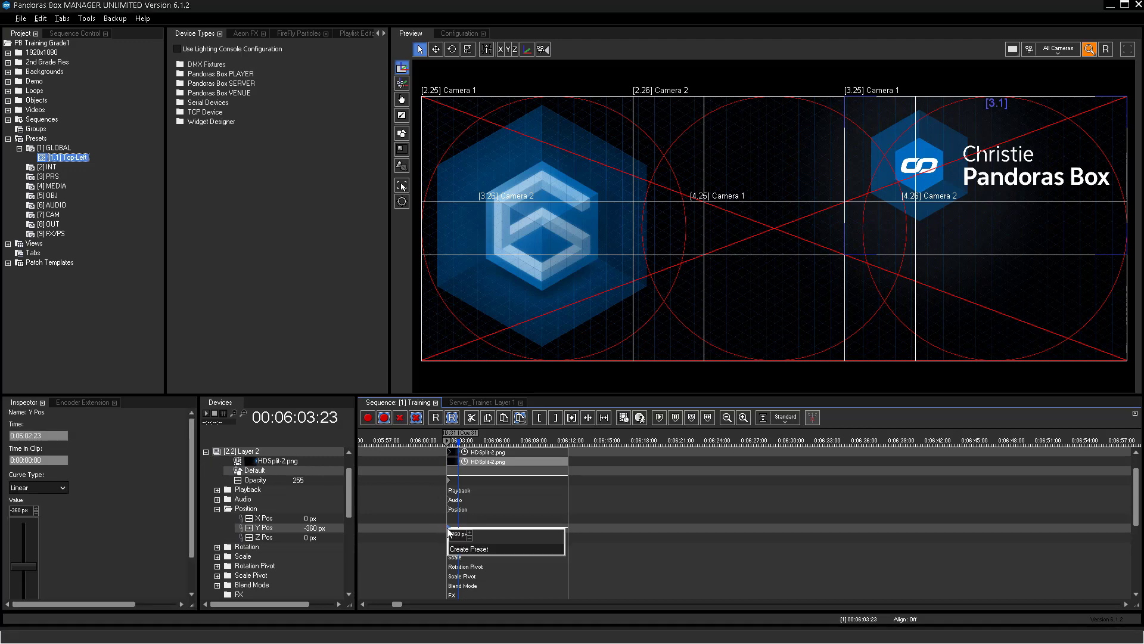
pyautogui.click(469, 548)
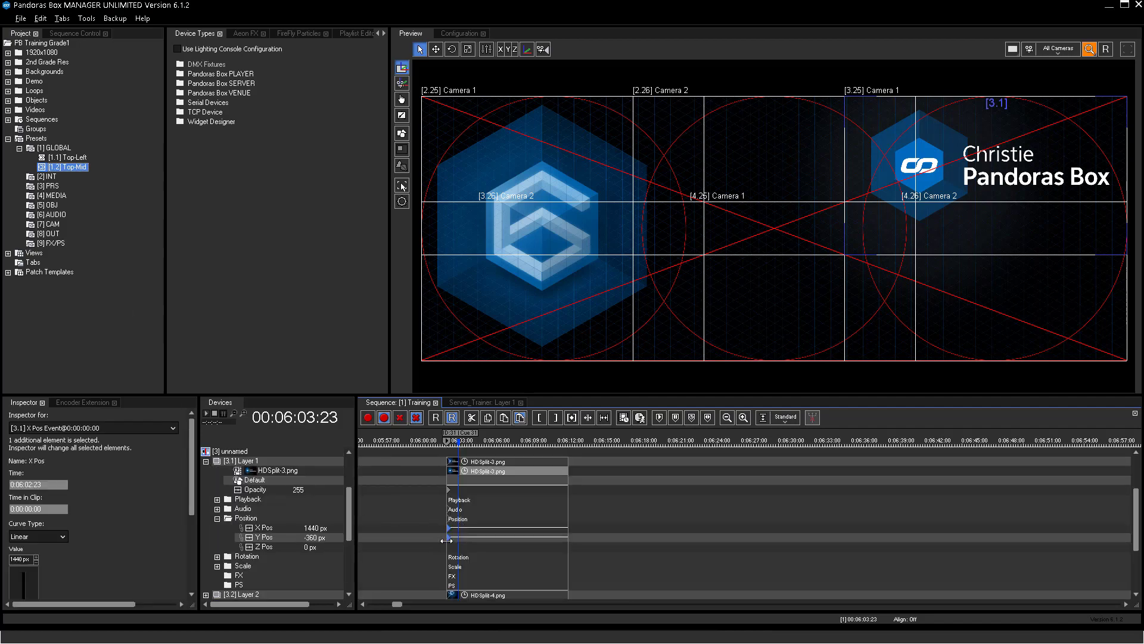
pyautogui.rightClick(65, 175)
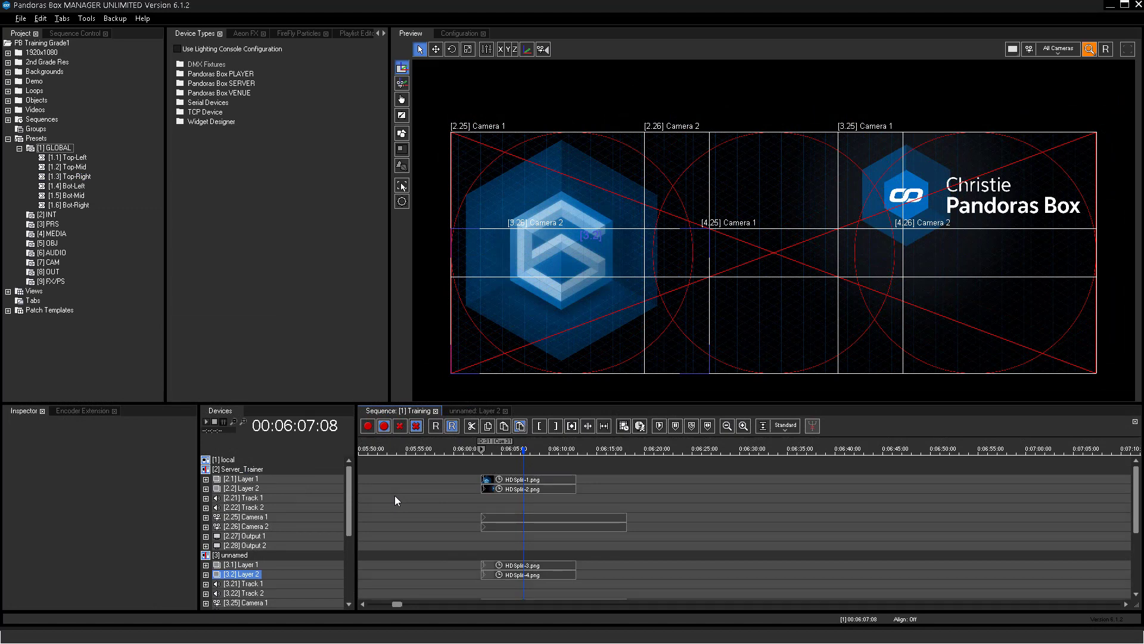
pyautogui.moveTo(507, 480)
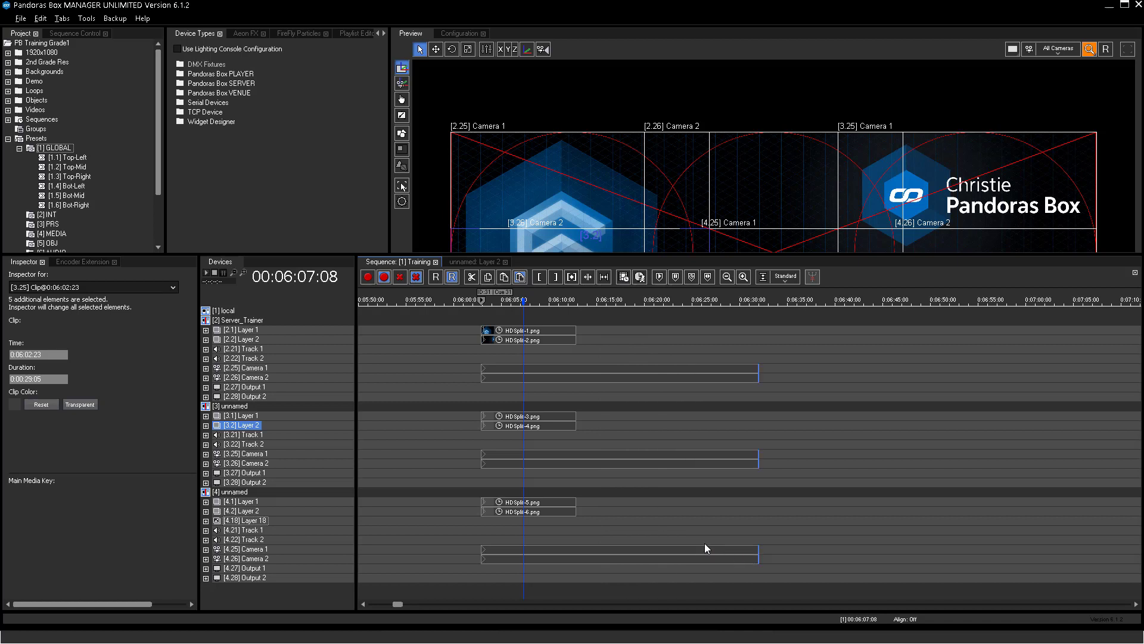
# Copy the HDSplit-1 and HDSplit-2 clips and paste them later in the Training sequence
pyautogui.click(527, 339)
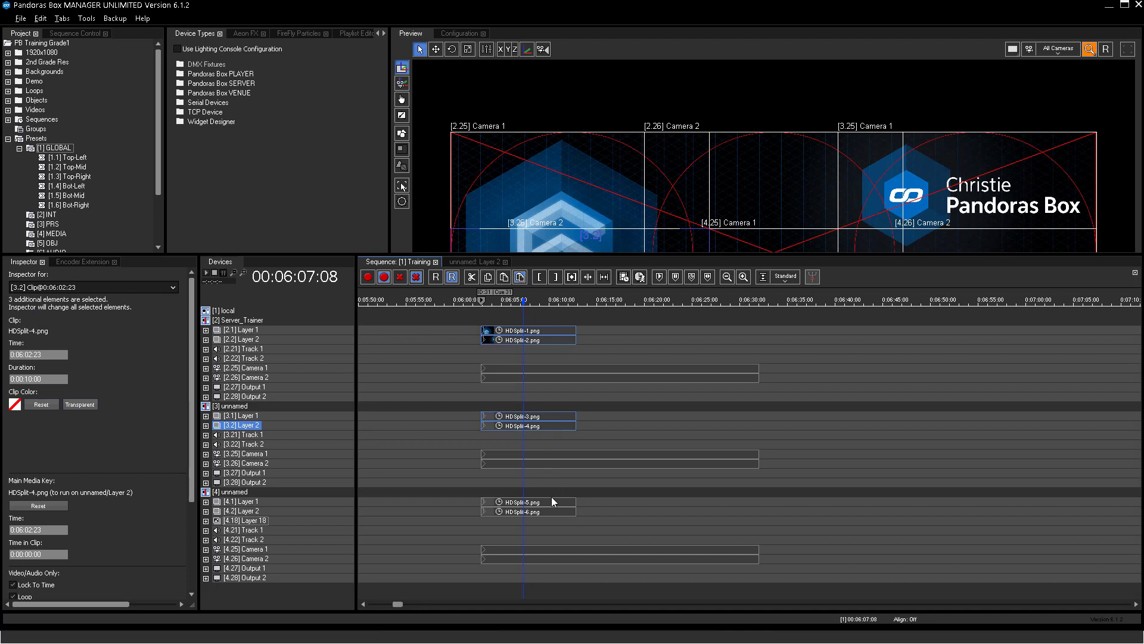
pyautogui.press('ctrl+c')
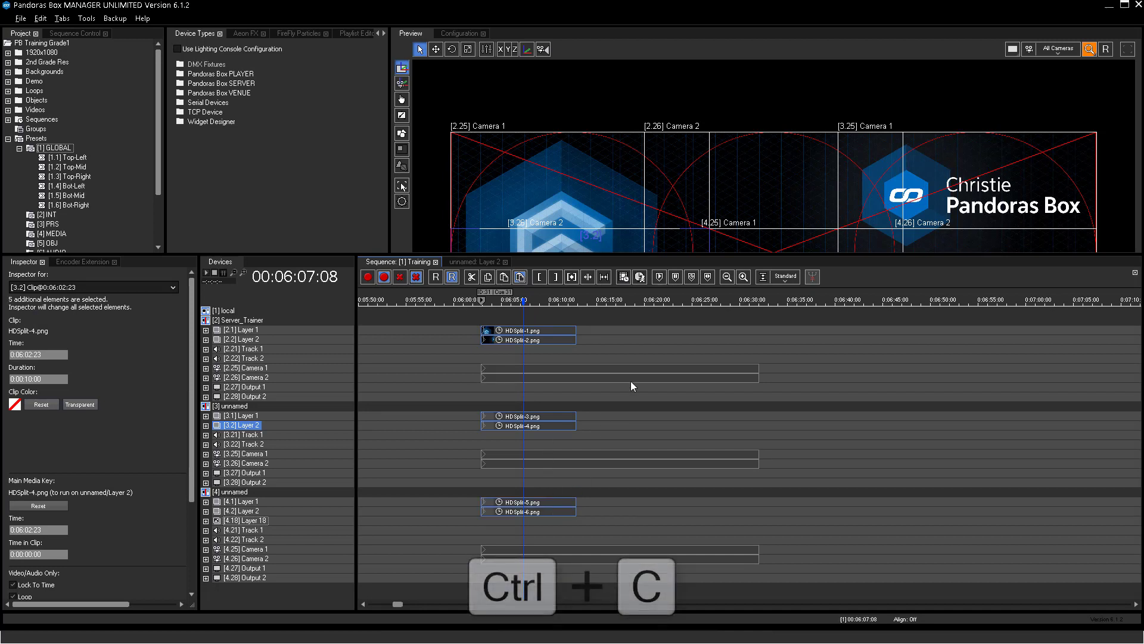
pyautogui.press('ctrl+v')
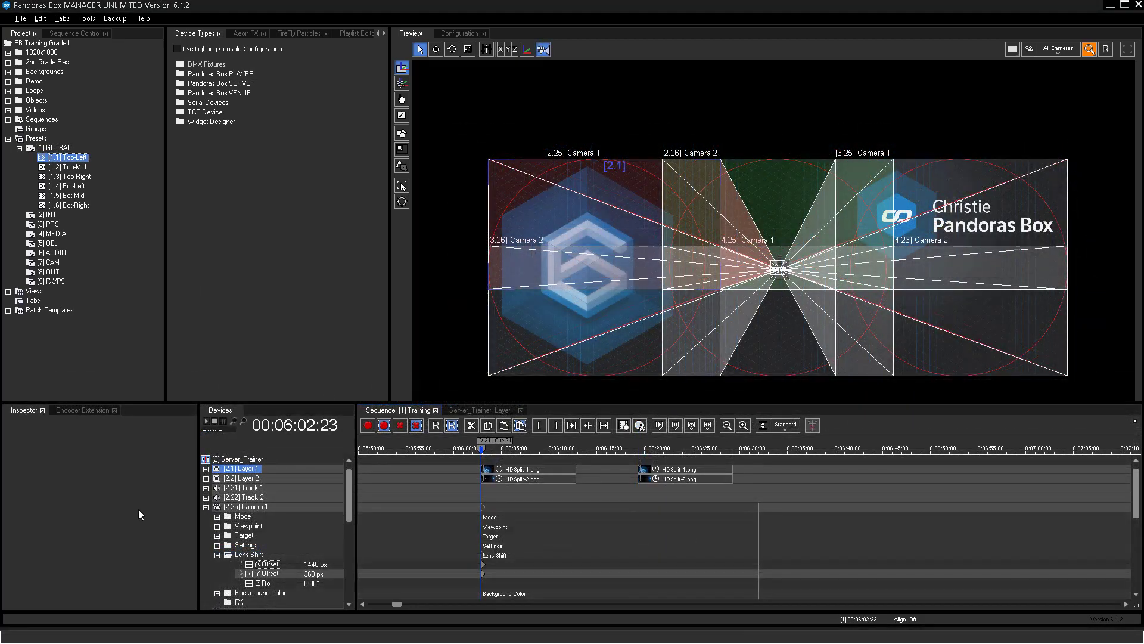
pyautogui.moveTo(129, 508)
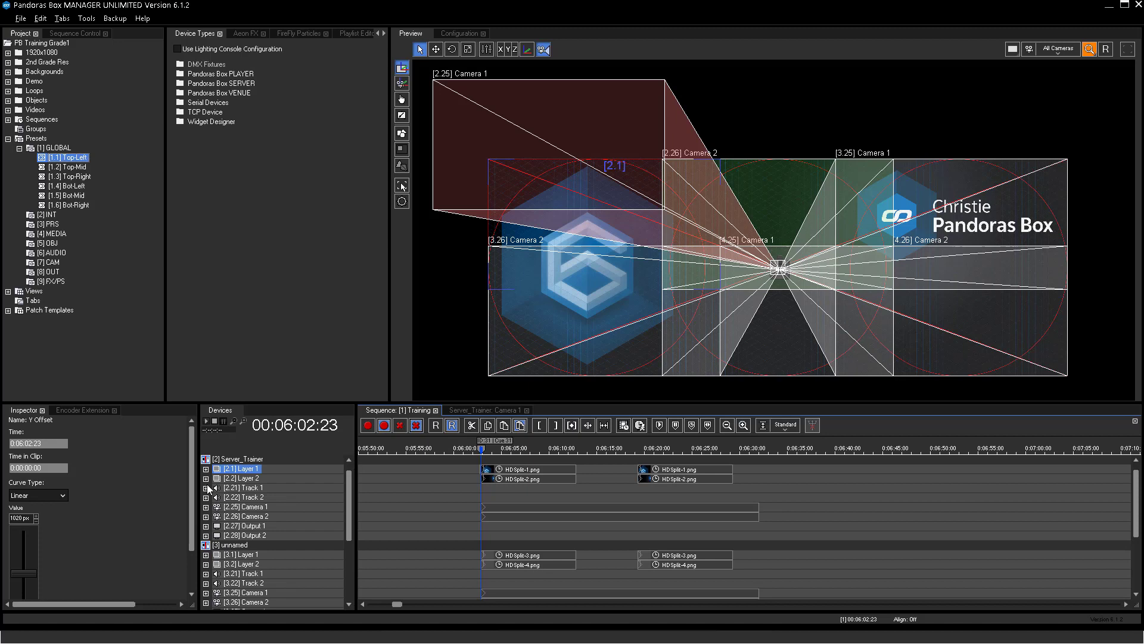
# Set Layer 1 to X -1900, Y -1020, update the Top-Left preset, and check the later cue
pyautogui.click(207, 468)
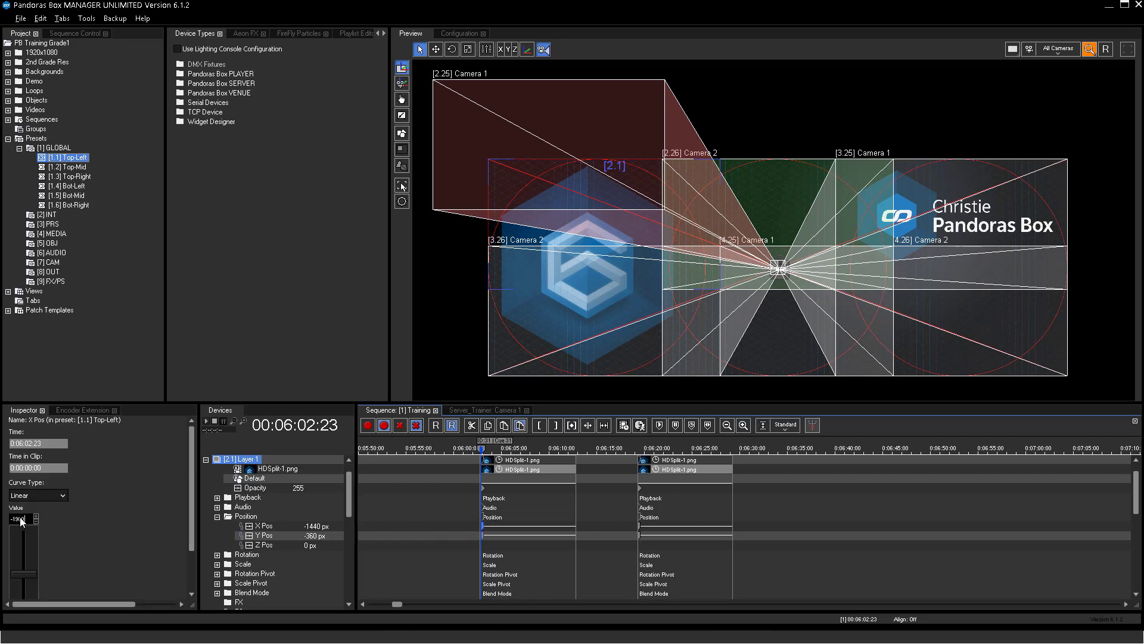
pyautogui.click(263, 535)
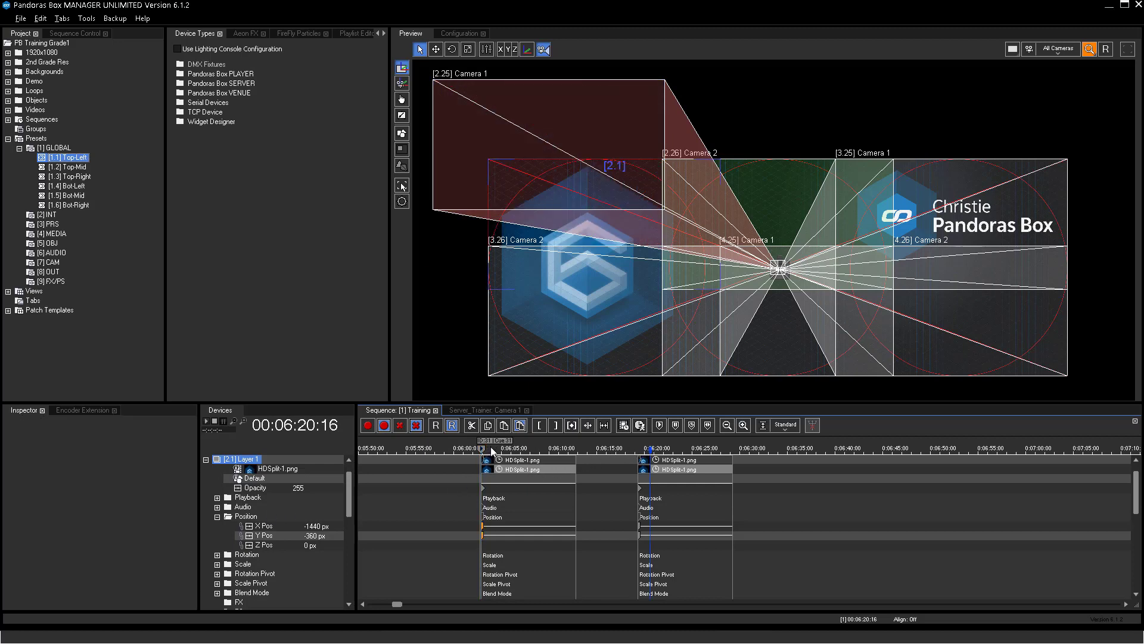
pyautogui.moveTo(593, 461)
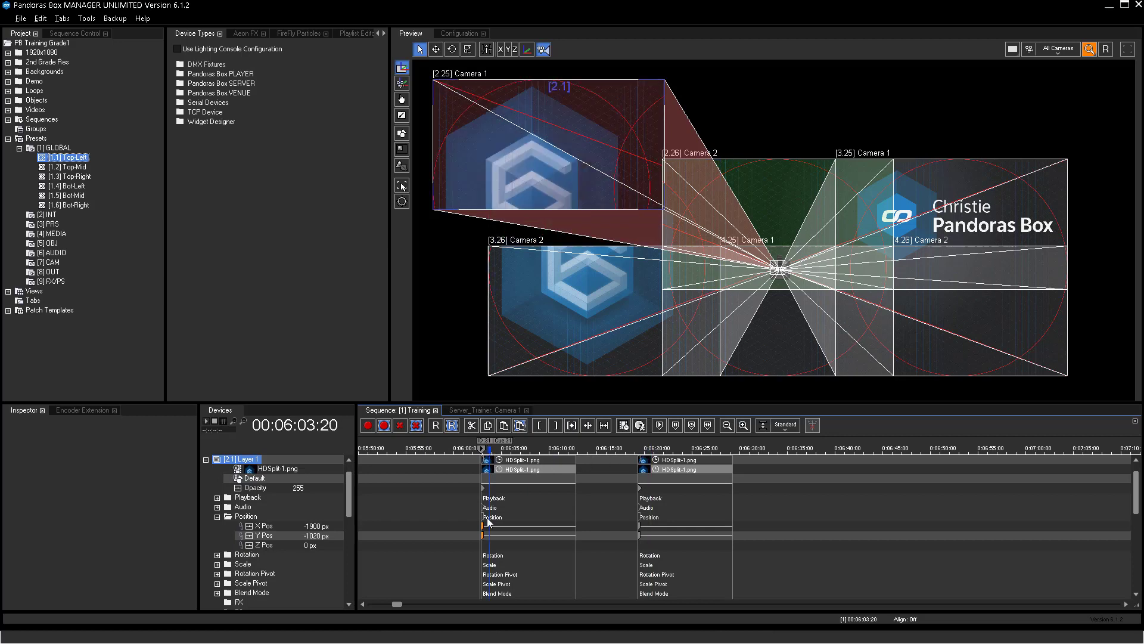
pyautogui.rightClick(491, 526)
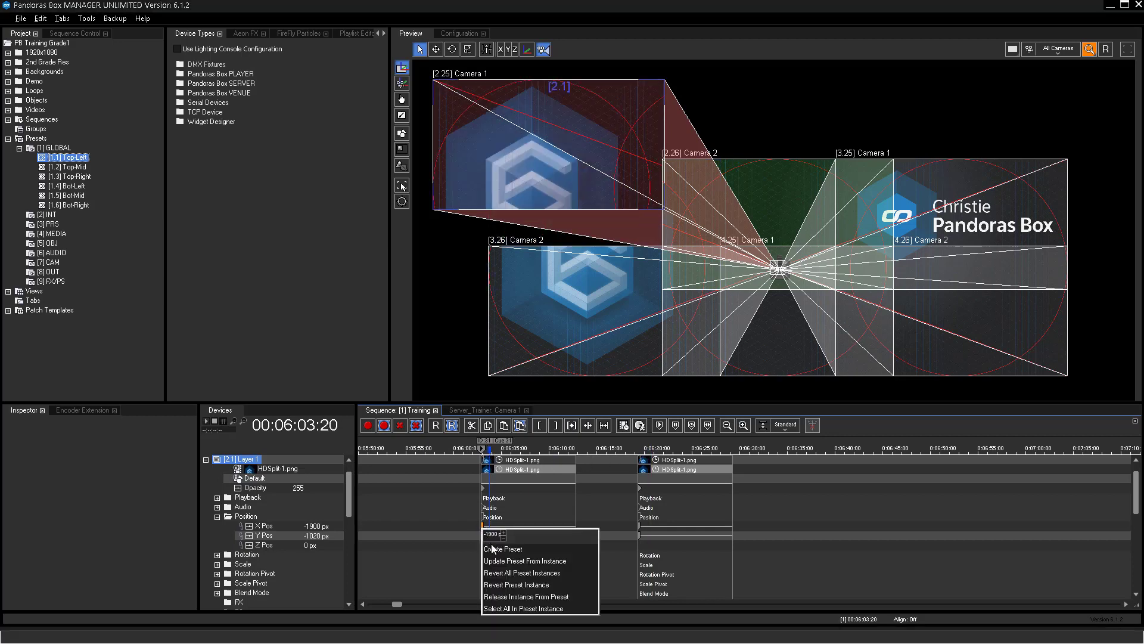
pyautogui.moveTo(523, 560)
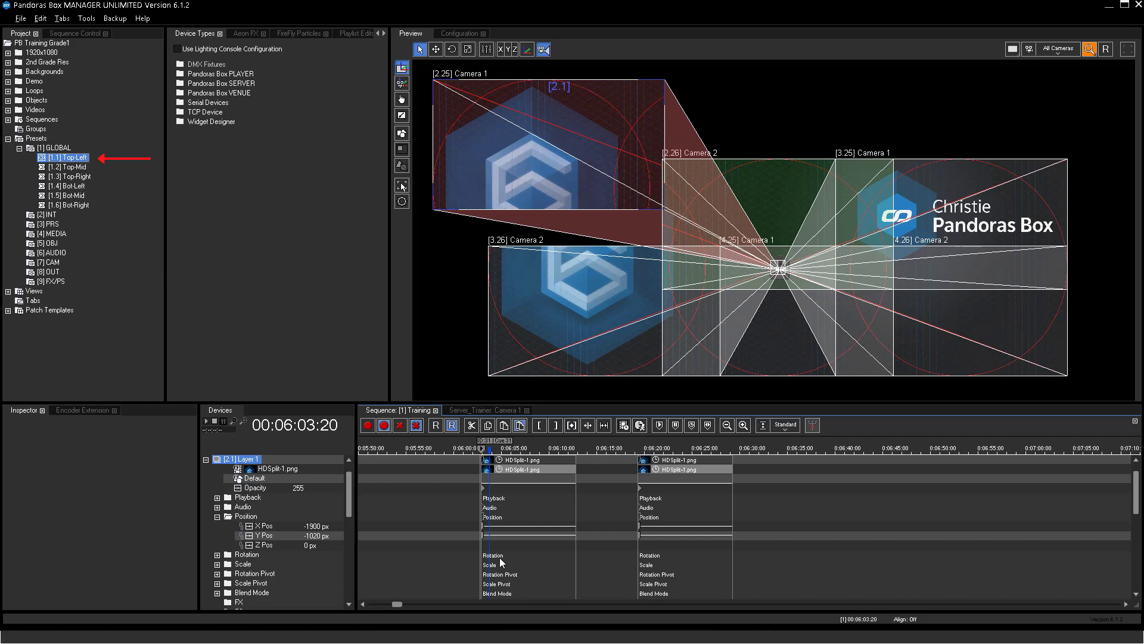
pyautogui.moveTo(500, 472)
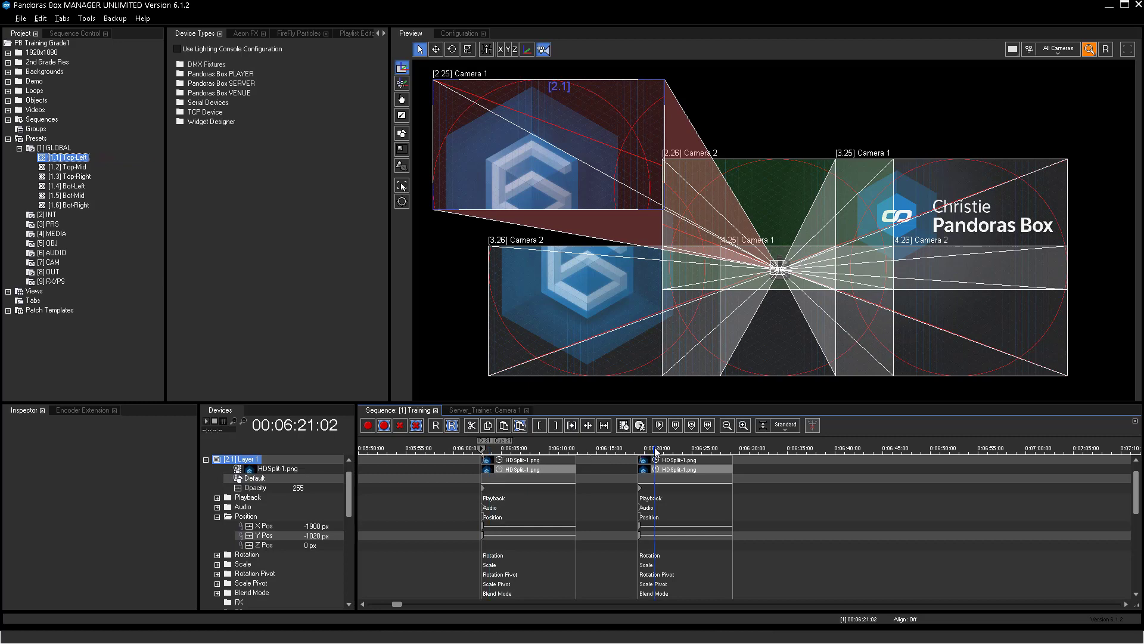
pyautogui.click(491, 453)
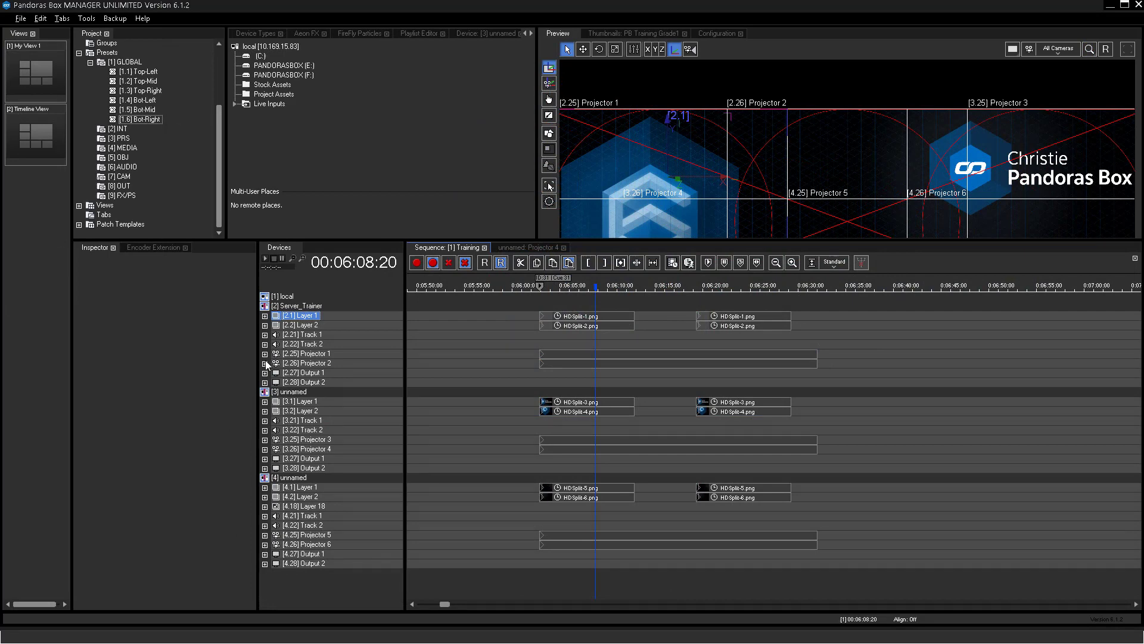
# Save Projector 1 and Projector 2 lens shift offsets as GLOBAL presets
pyautogui.click(265, 354)
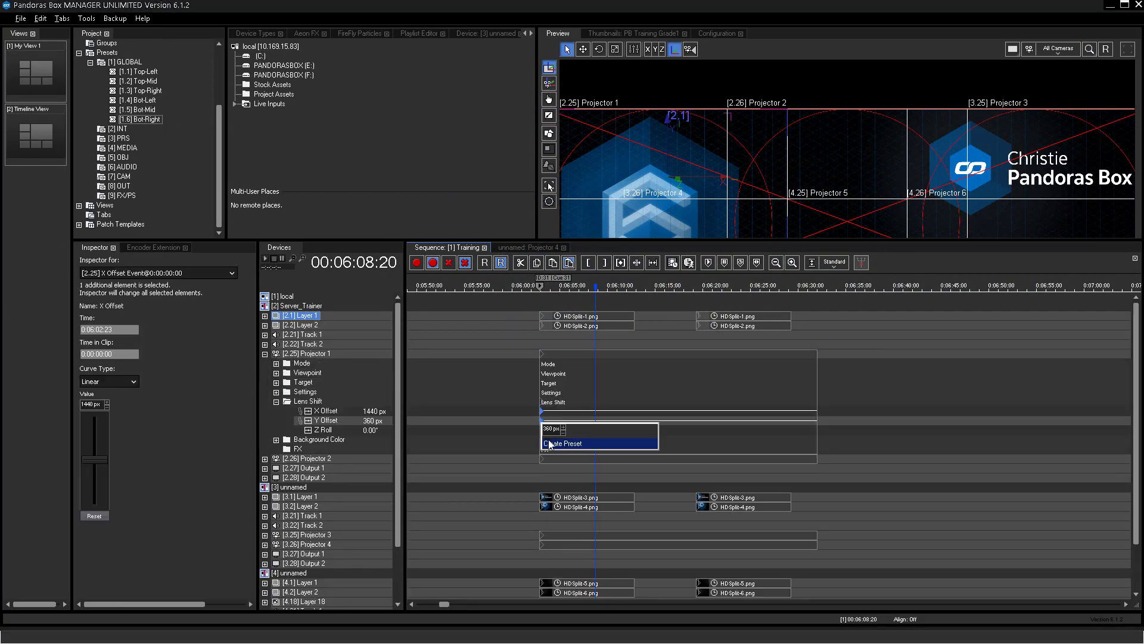
pyautogui.click(563, 443)
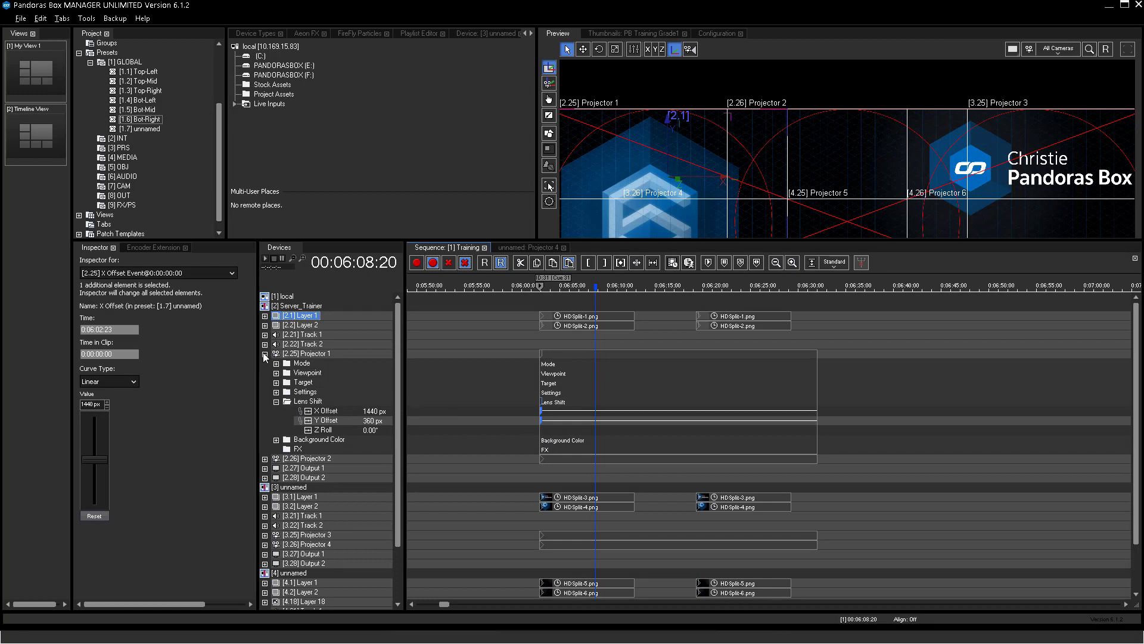
pyautogui.click(265, 353)
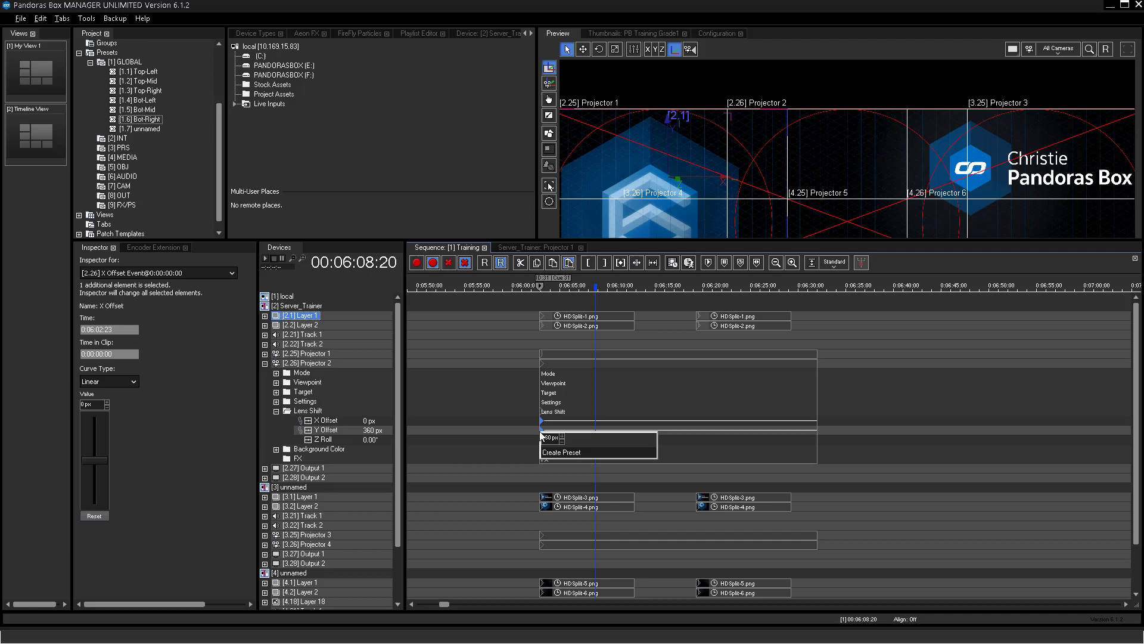
pyautogui.click(555, 451)
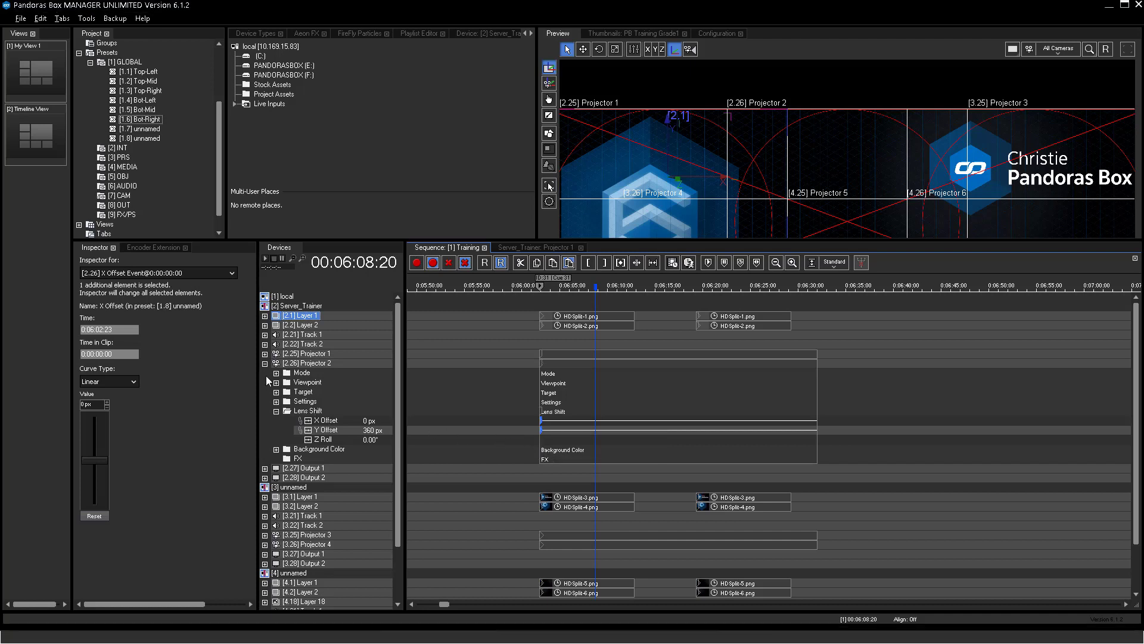
pyautogui.click(266, 363)
pyautogui.write('Cam 4')
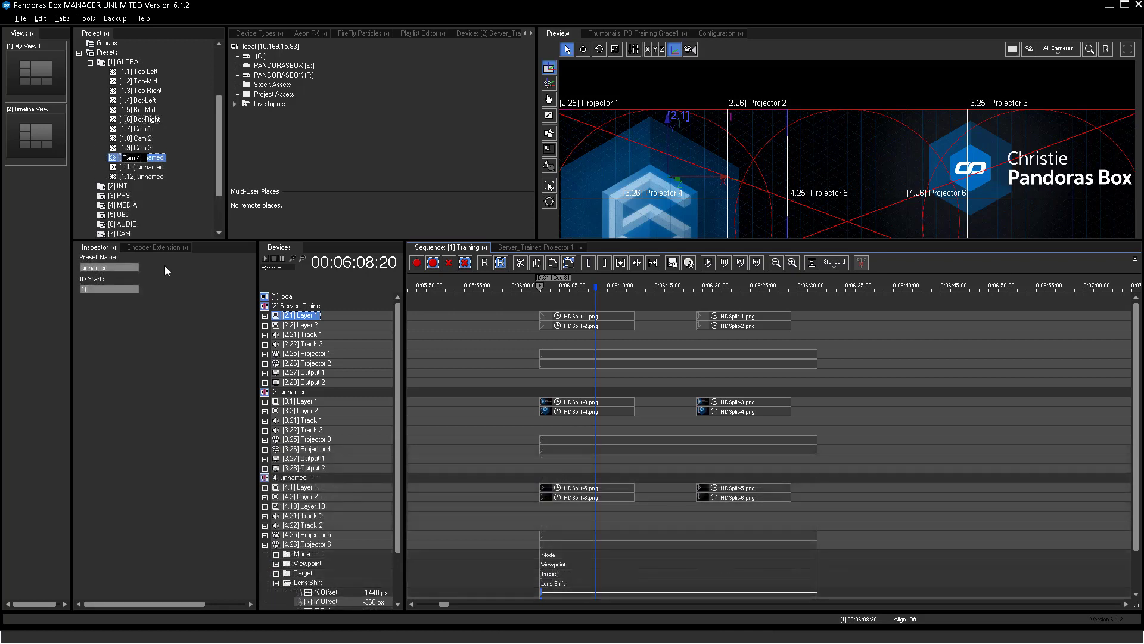
# Rename the last two unnamed presets, the first one to Cam 5
pyautogui.rightClick(139, 166)
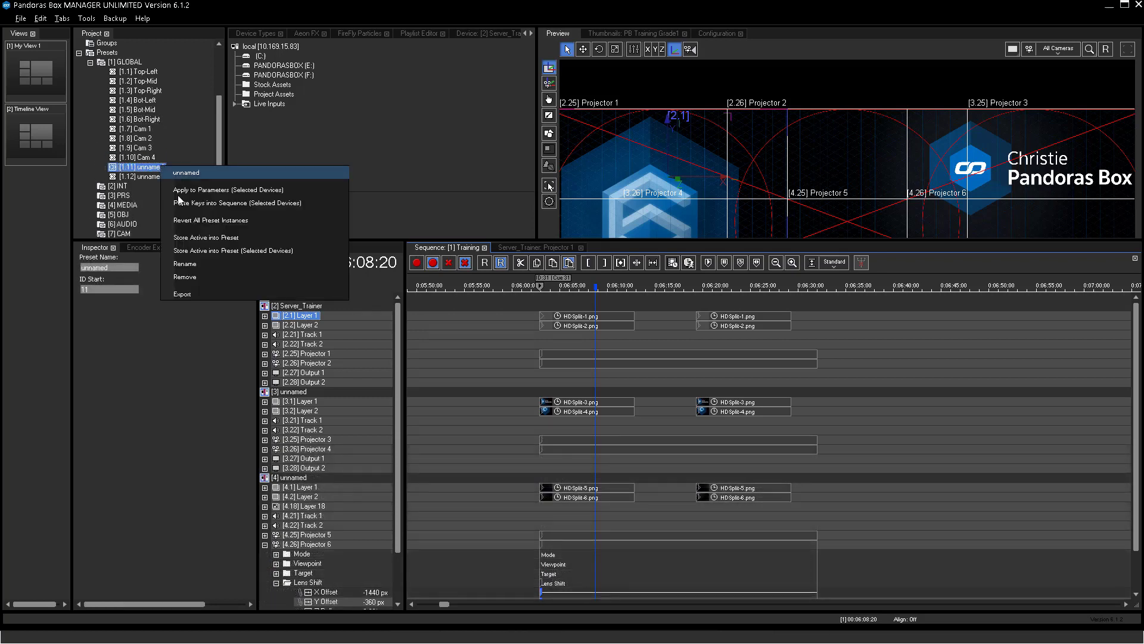
pyautogui.click(185, 263)
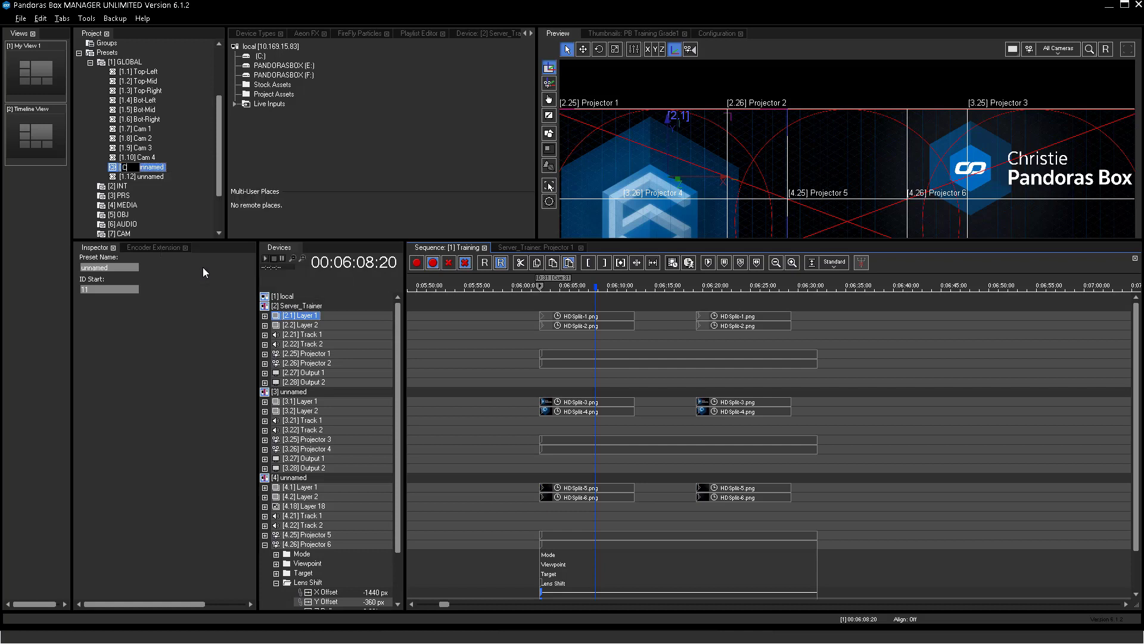
pyautogui.write('Cam 5')
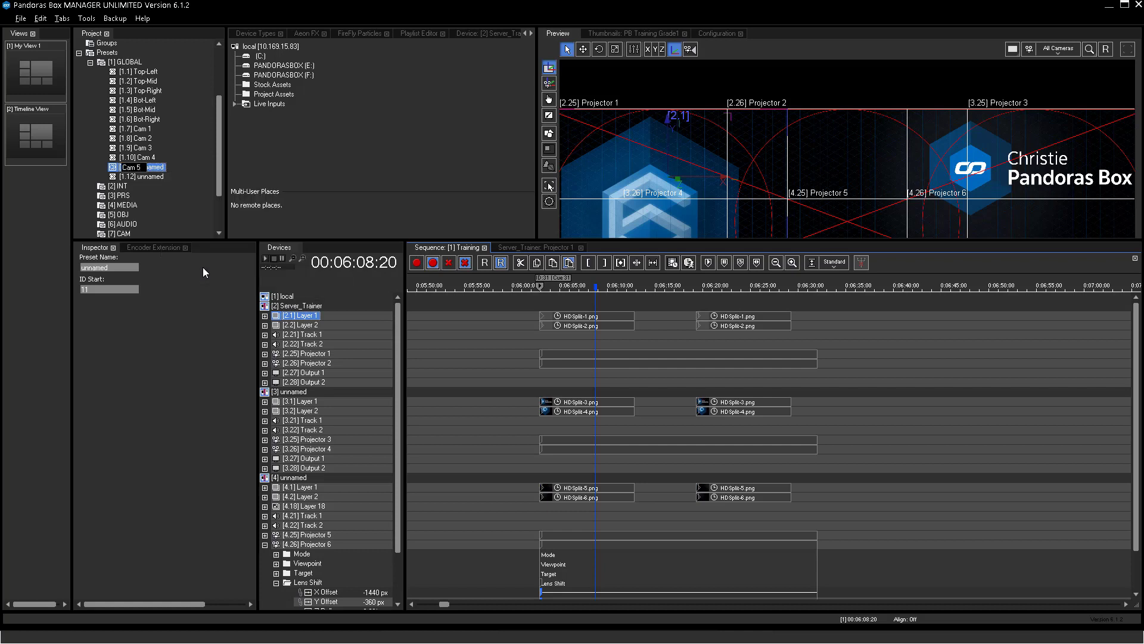
pyautogui.rightClick(143, 175)
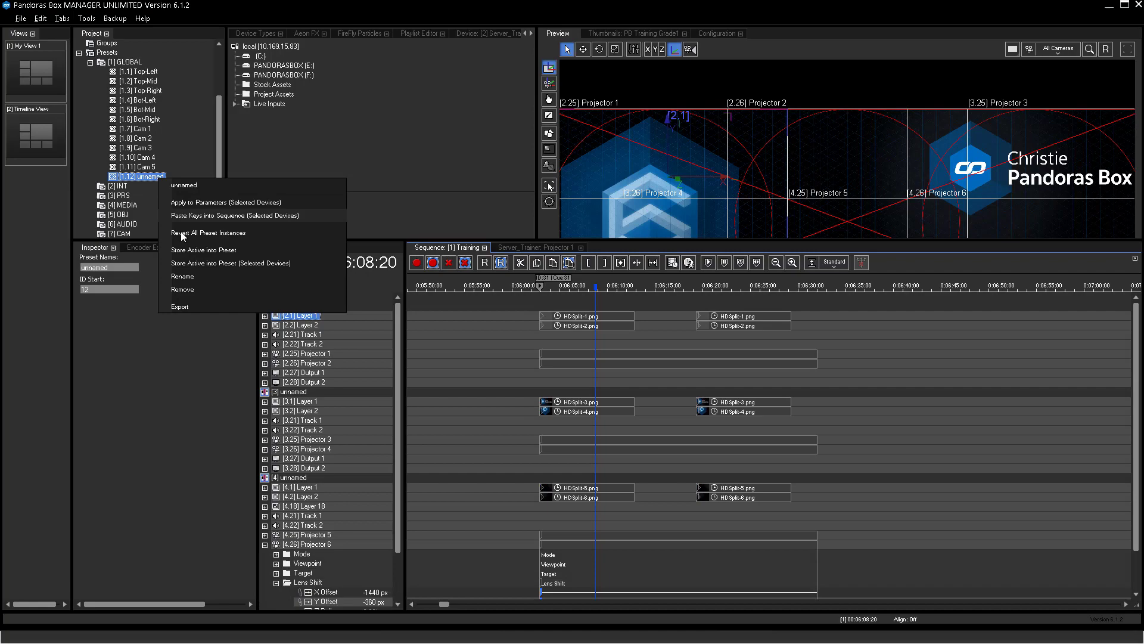
pyautogui.click(182, 276)
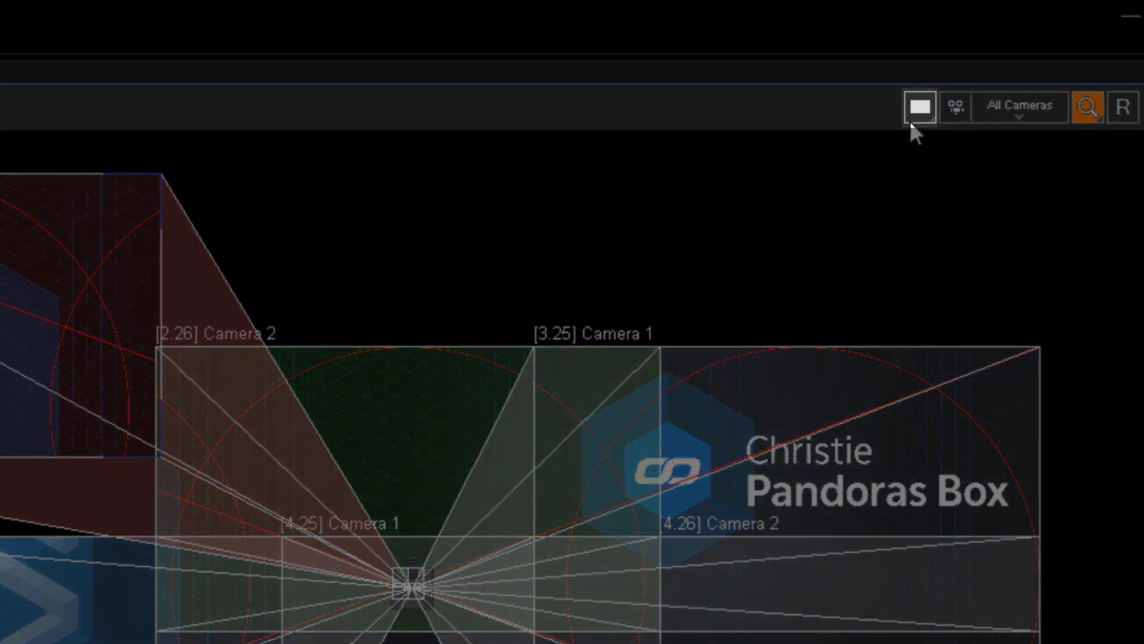
pyautogui.moveTo(920, 107)
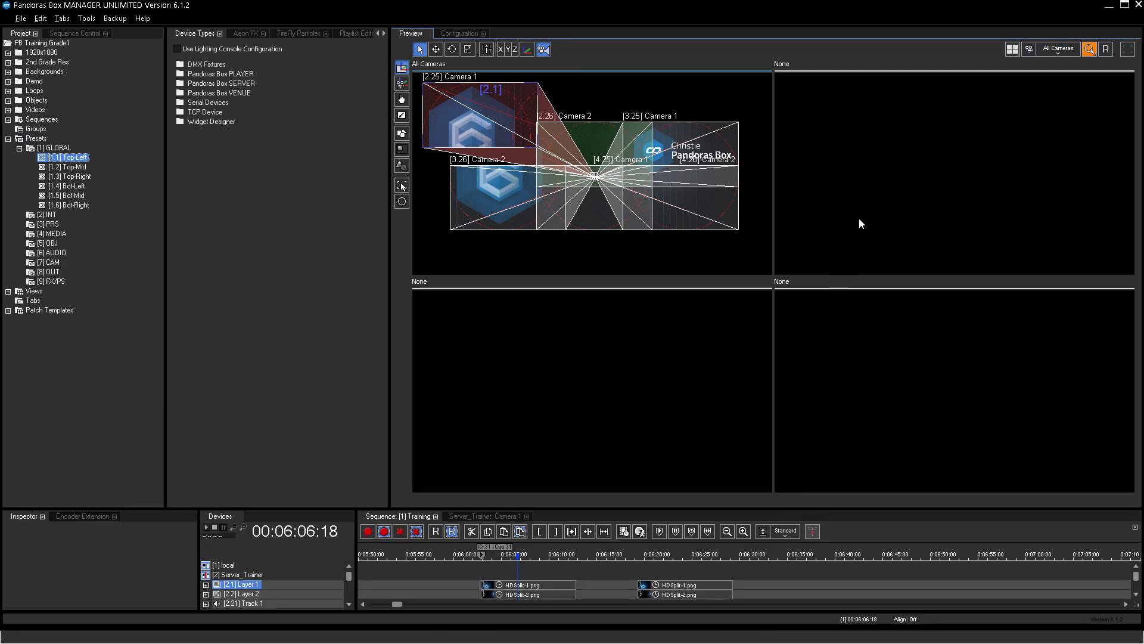
# Show [2.26] Camera 2 upper-right, [3.28] Output 2 lower-left, and [4.27] Output 1 lower-right
pyautogui.click(1056, 49)
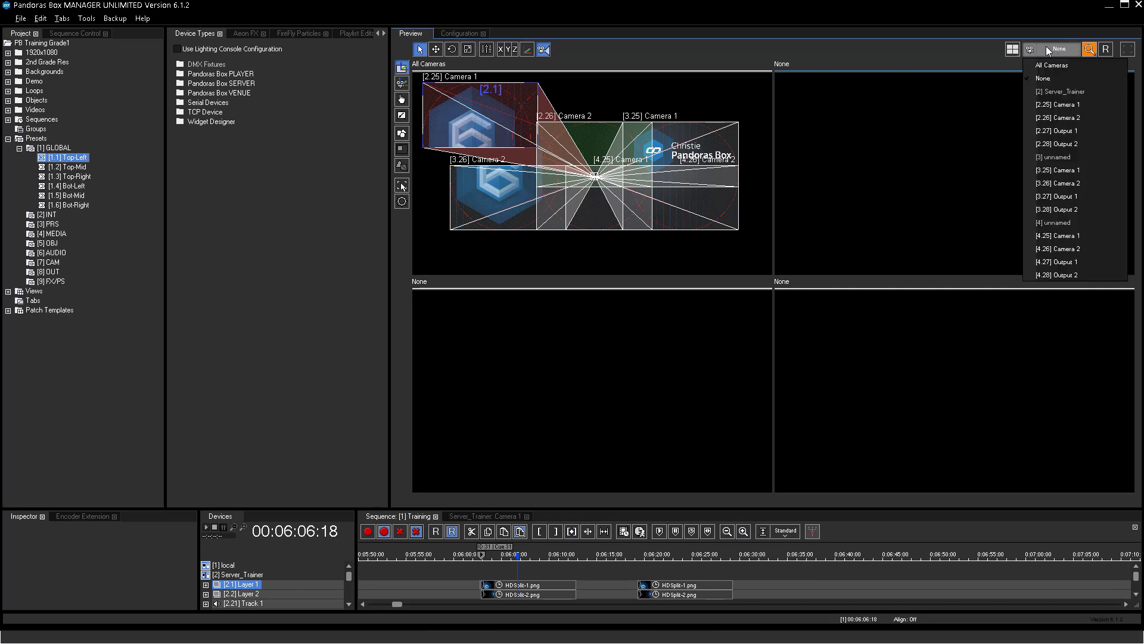
pyautogui.click(1057, 117)
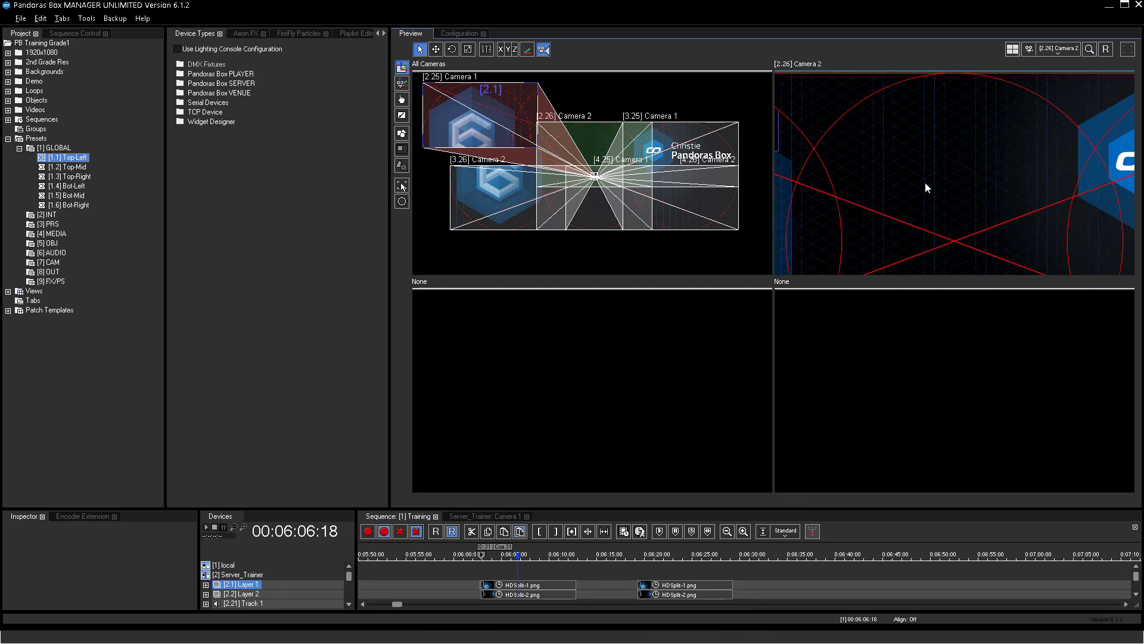
pyautogui.click(1058, 49)
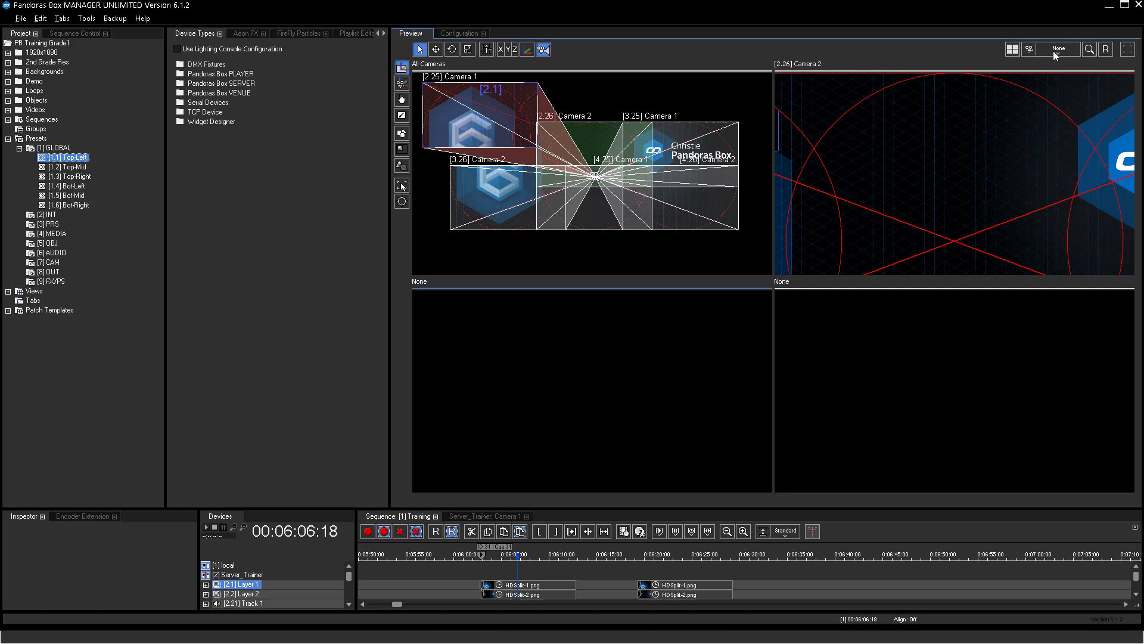
pyautogui.click(1059, 48)
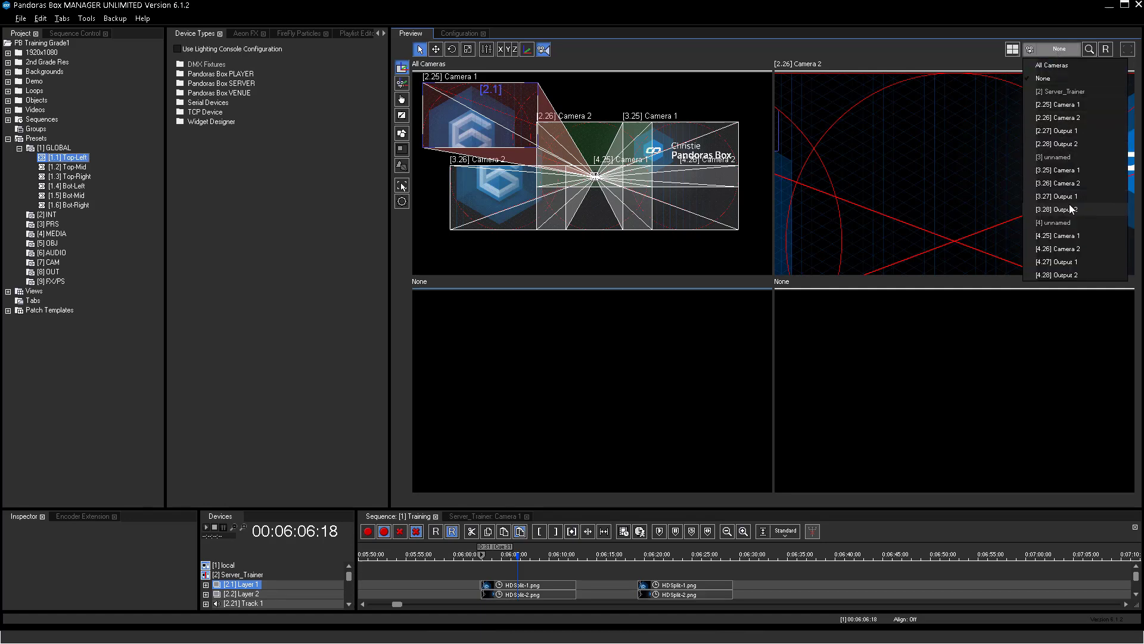
pyautogui.click(1055, 209)
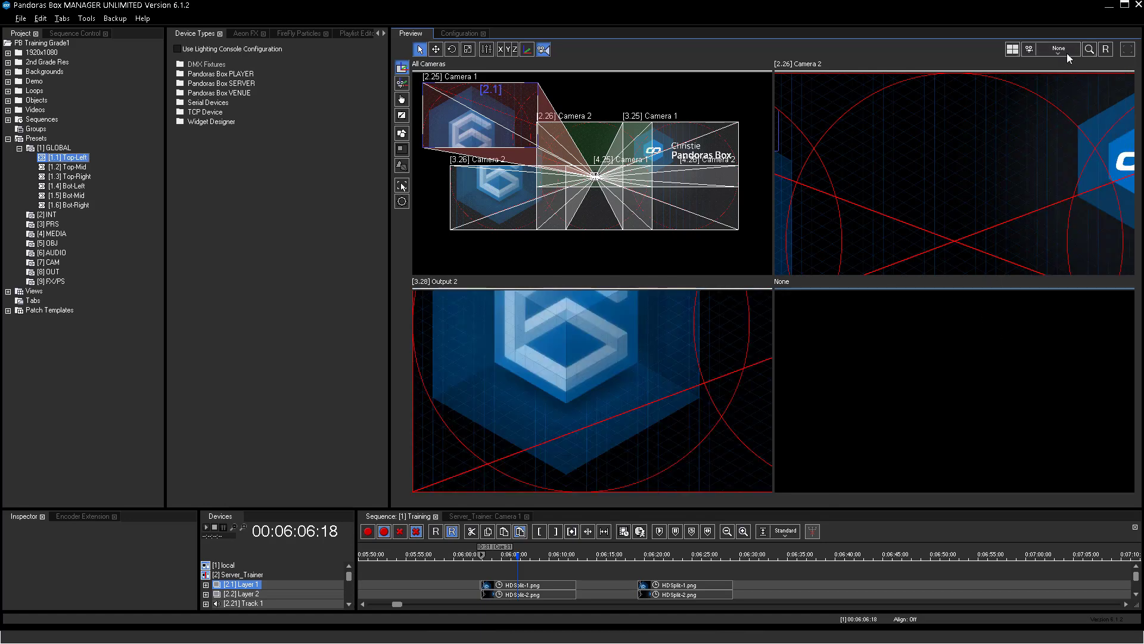
pyautogui.click(1056, 49)
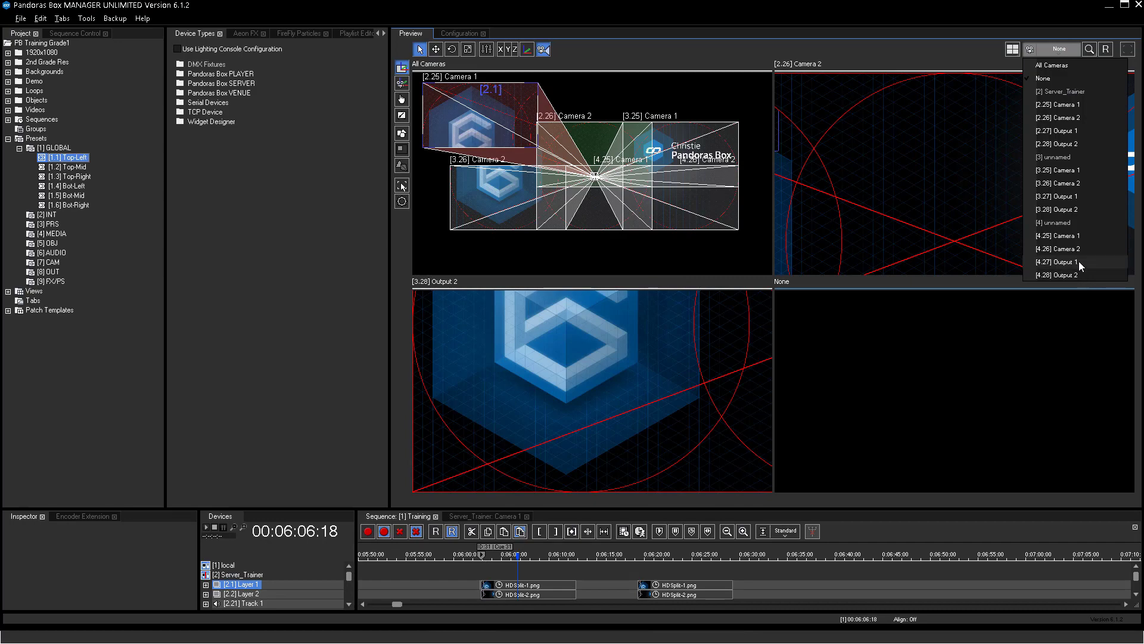
pyautogui.click(1056, 261)
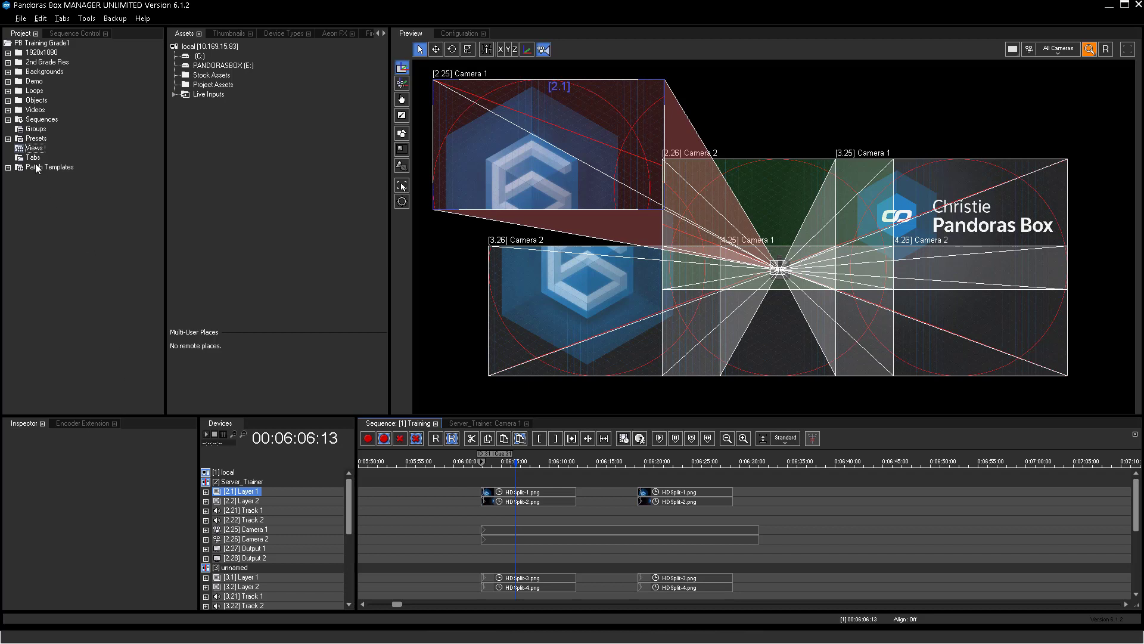
# Create a new view under Views, name it My View 1, and show the Thumbnails panel
pyautogui.rightClick(33, 148)
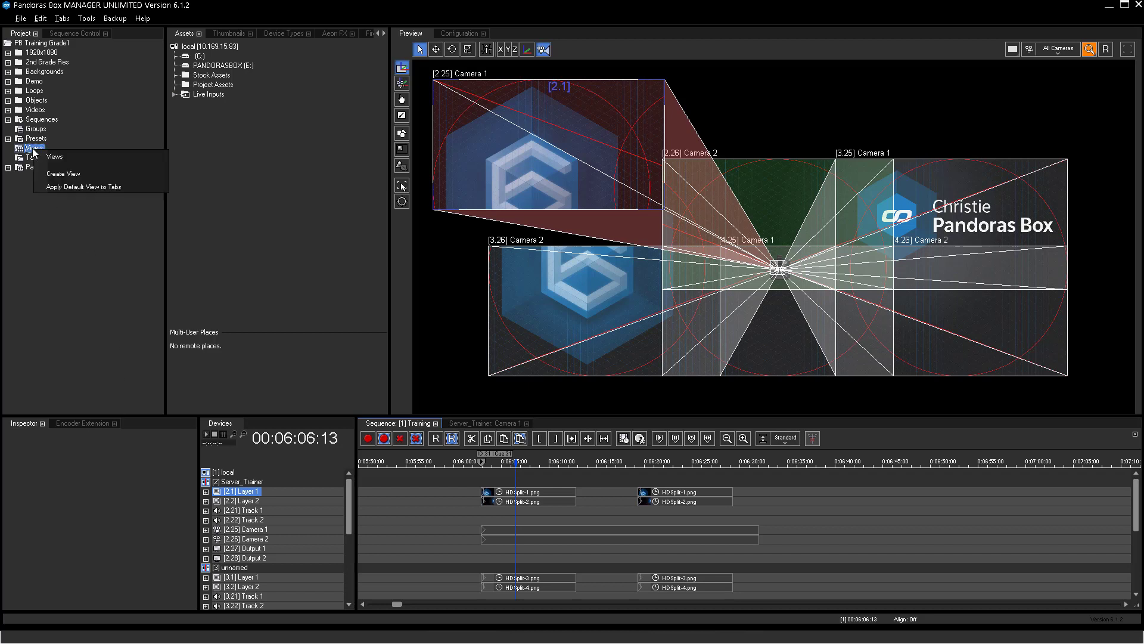
pyautogui.moveTo(29, 188)
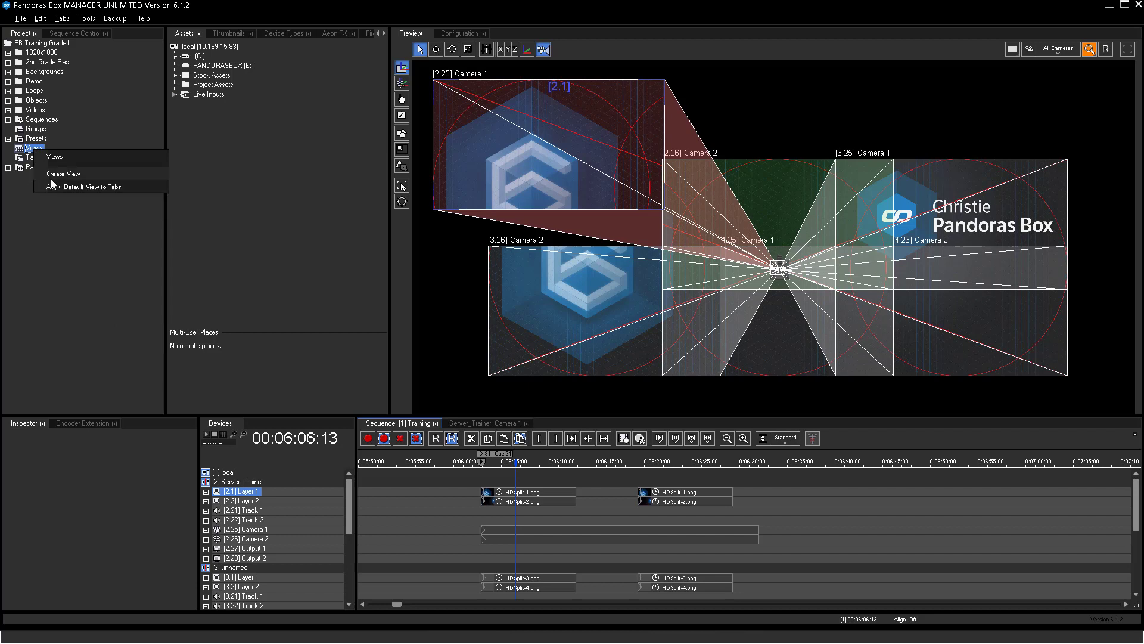
pyautogui.click(62, 173)
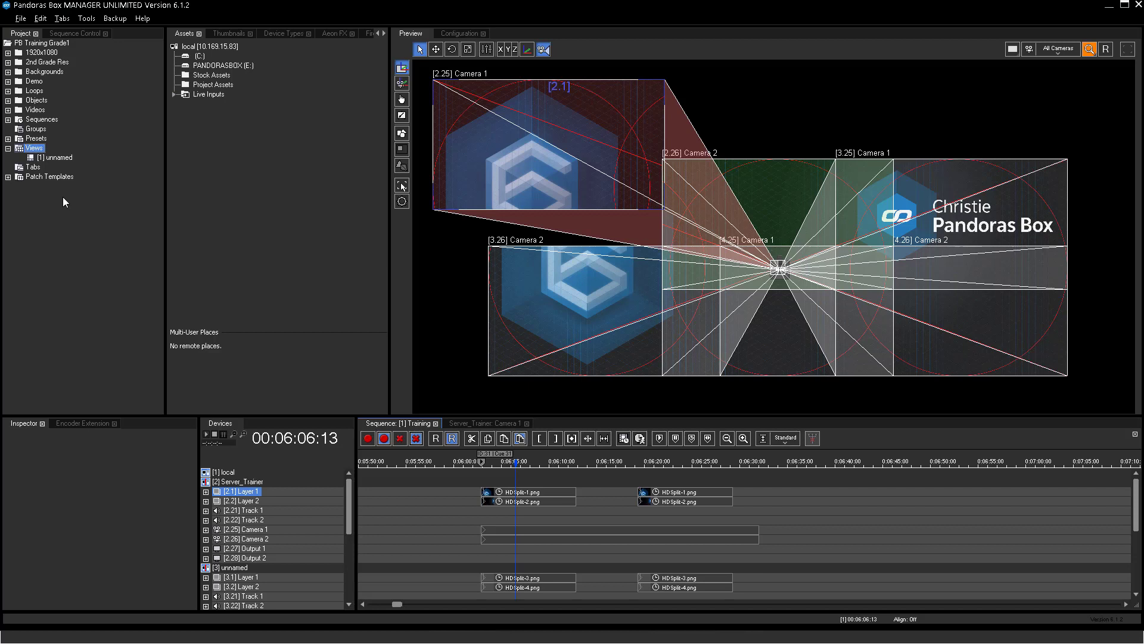
pyautogui.rightClick(53, 157)
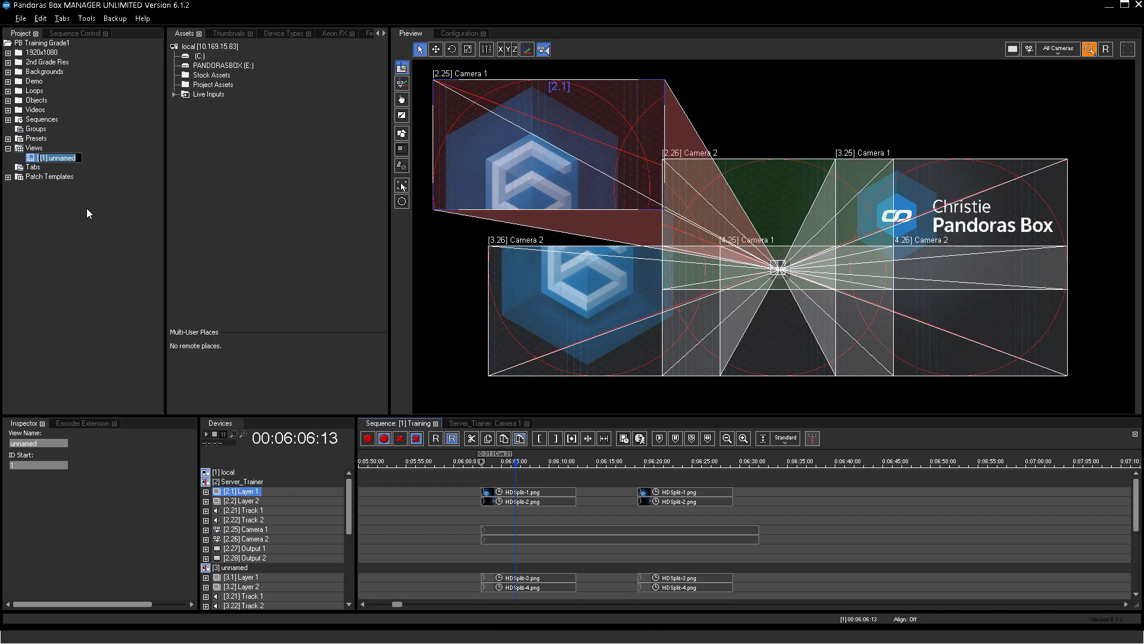
pyautogui.write('My View 1')
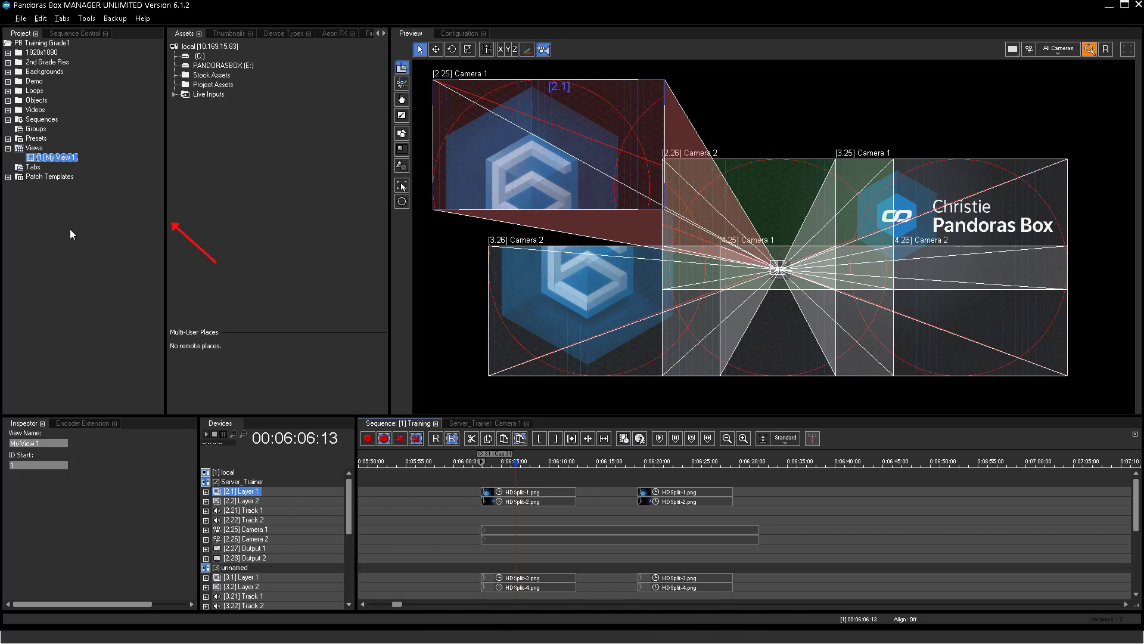
pyautogui.moveTo(165, 217)
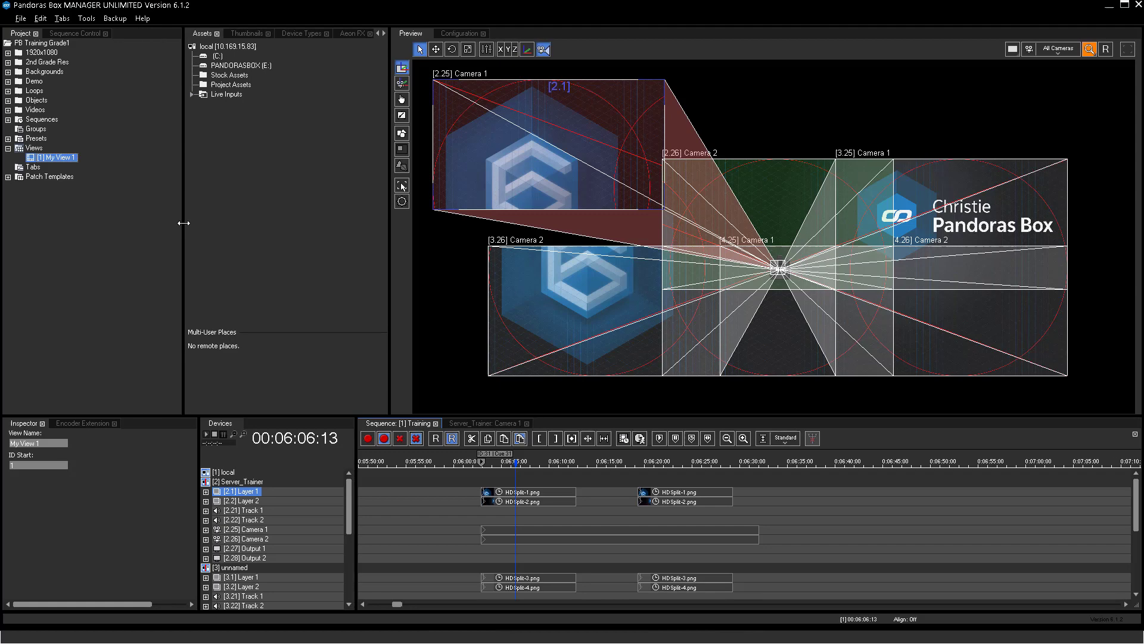
pyautogui.moveTo(270, 250)
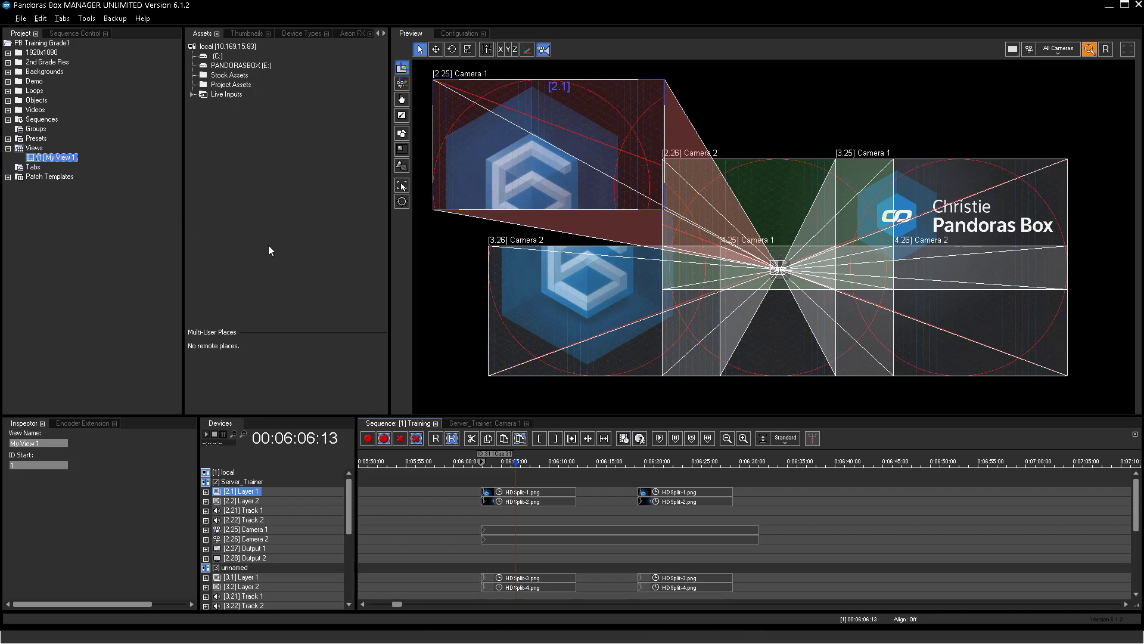
pyautogui.click(247, 34)
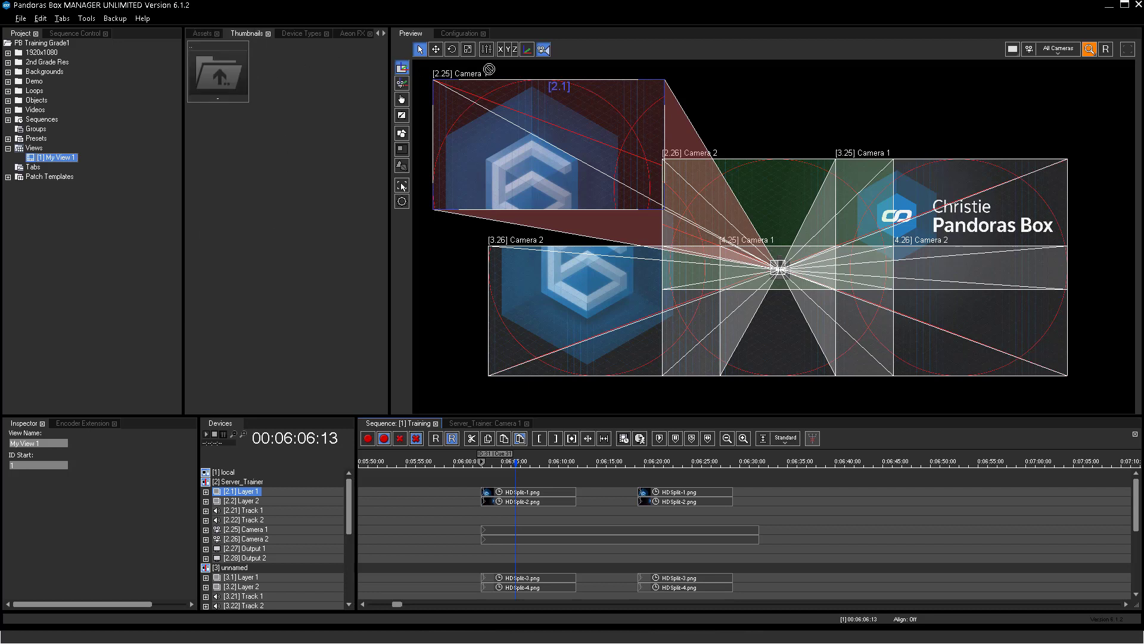
# Move the Thumbnails tab beside the preview and split and rearrange an empty pane by the project tree
pyautogui.click(207, 33)
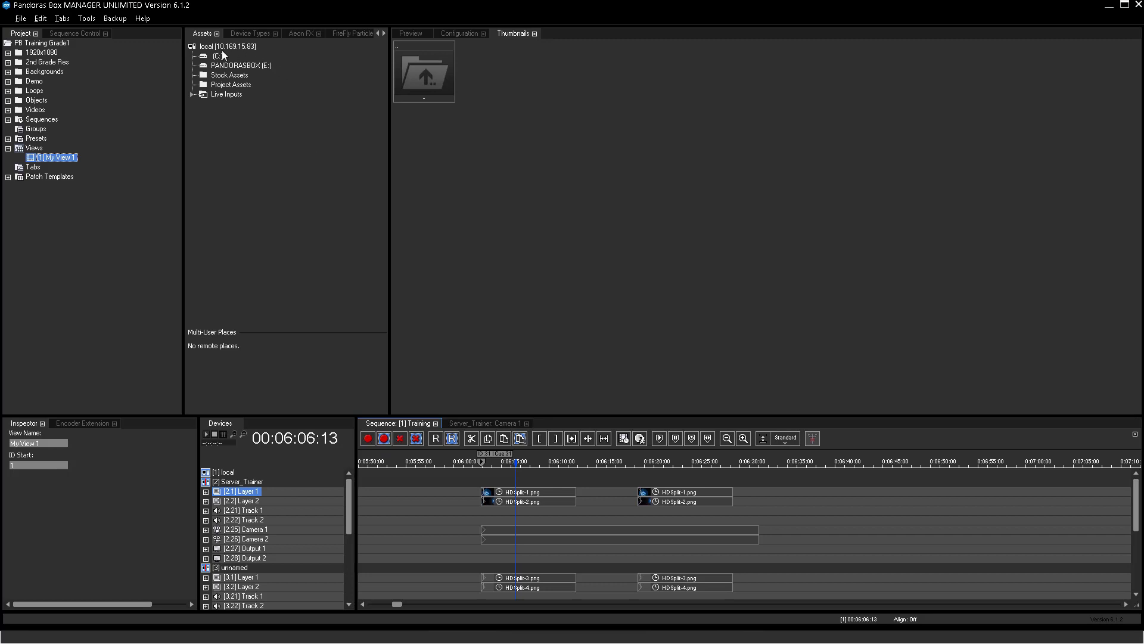
pyautogui.rightClick(227, 69)
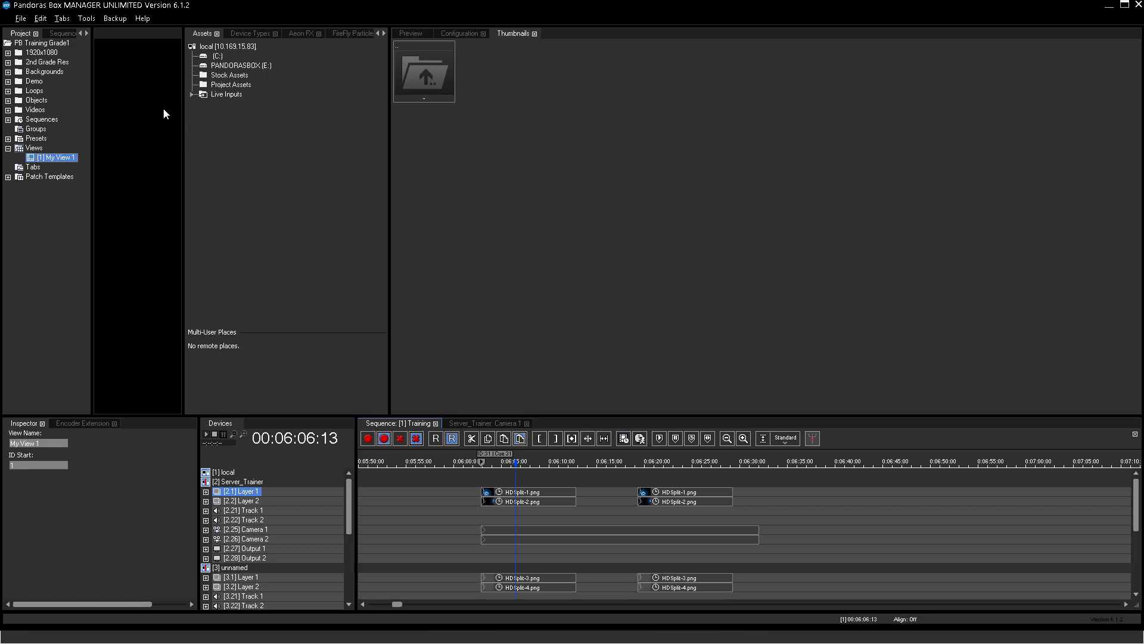
pyautogui.rightClick(164, 114)
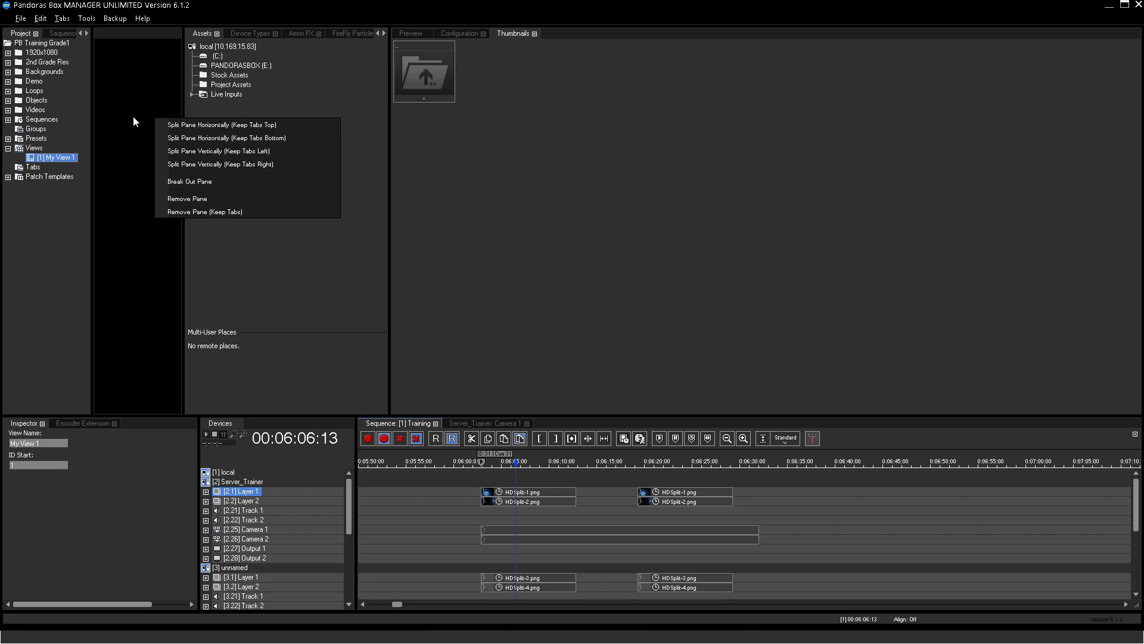
pyautogui.click(64, 208)
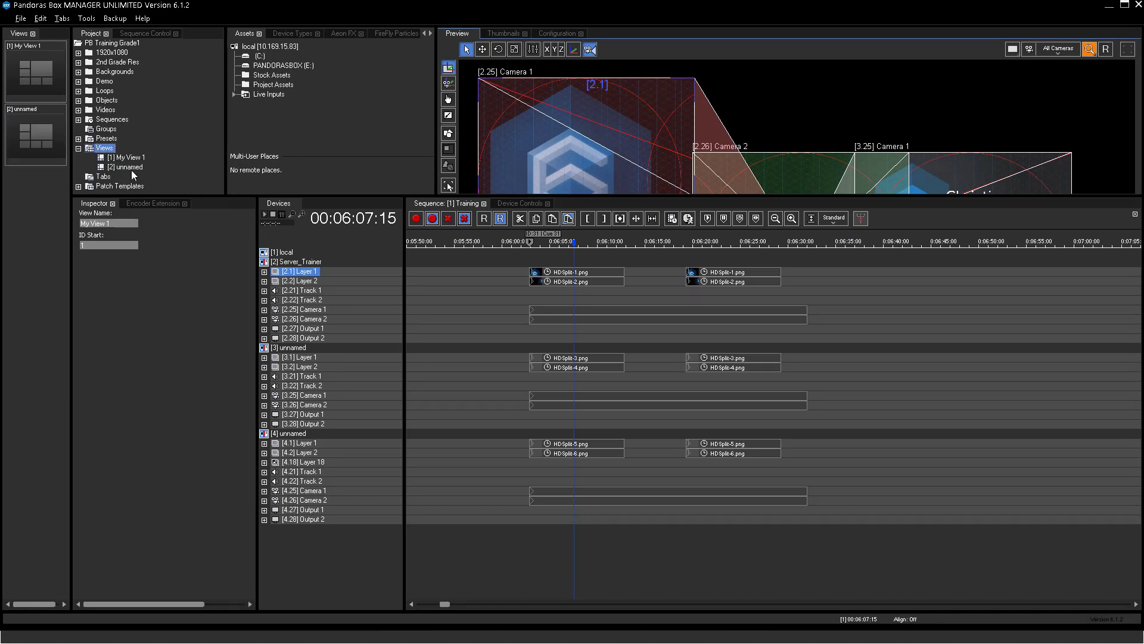
# Rename view [2] to Timeline View, apply the default layout, then recall Timeline View
pyautogui.click(129, 167)
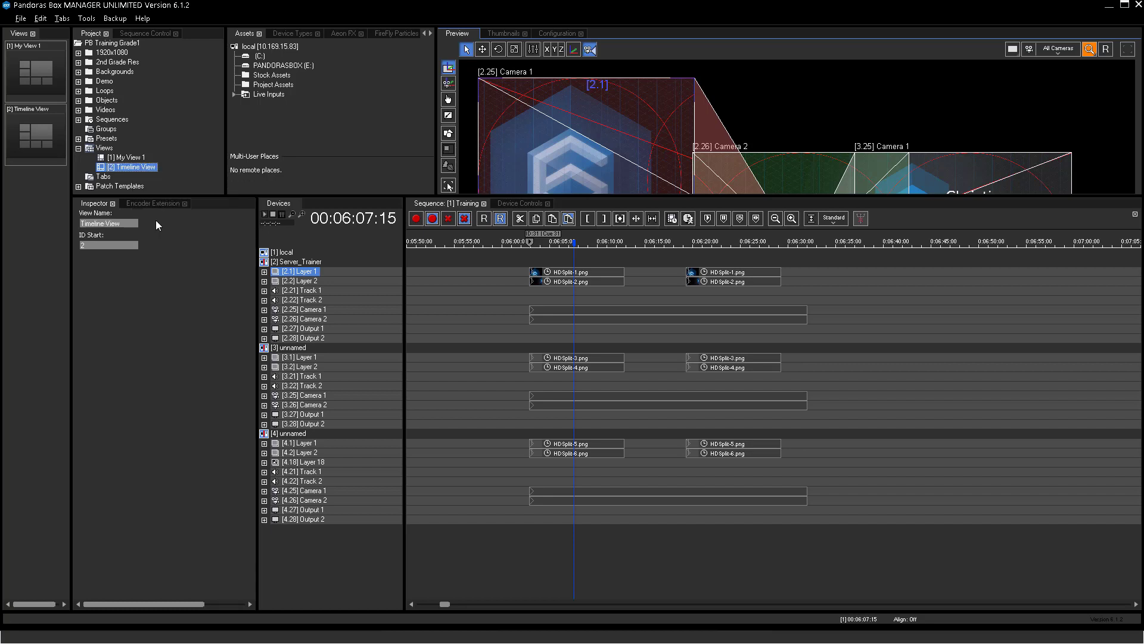
pyautogui.moveTo(45, 129)
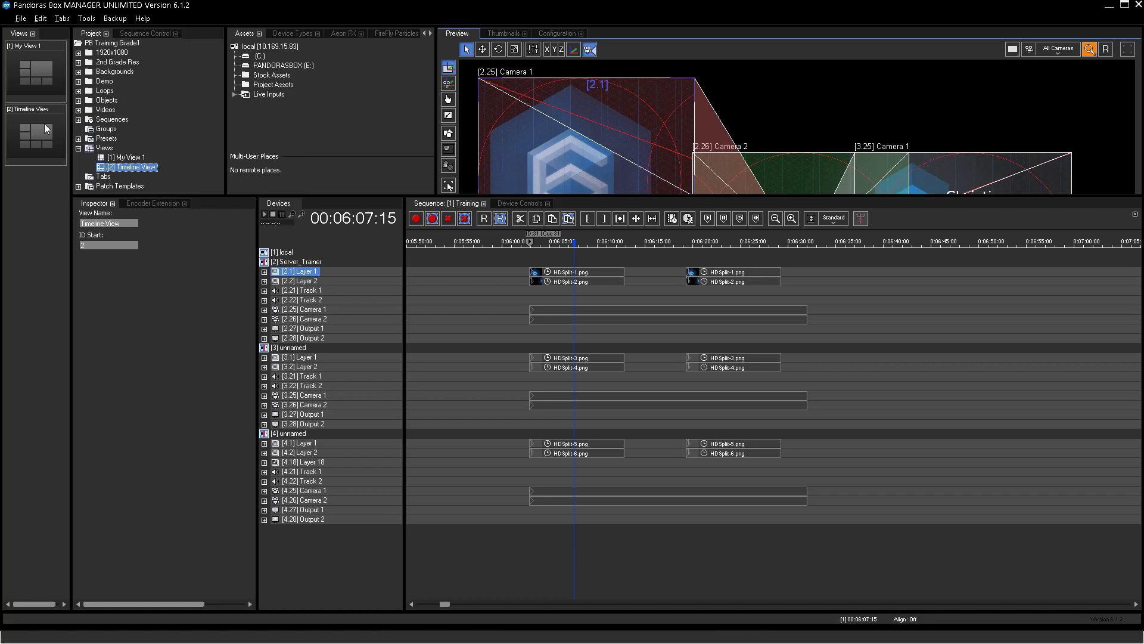
pyautogui.moveTo(32, 75)
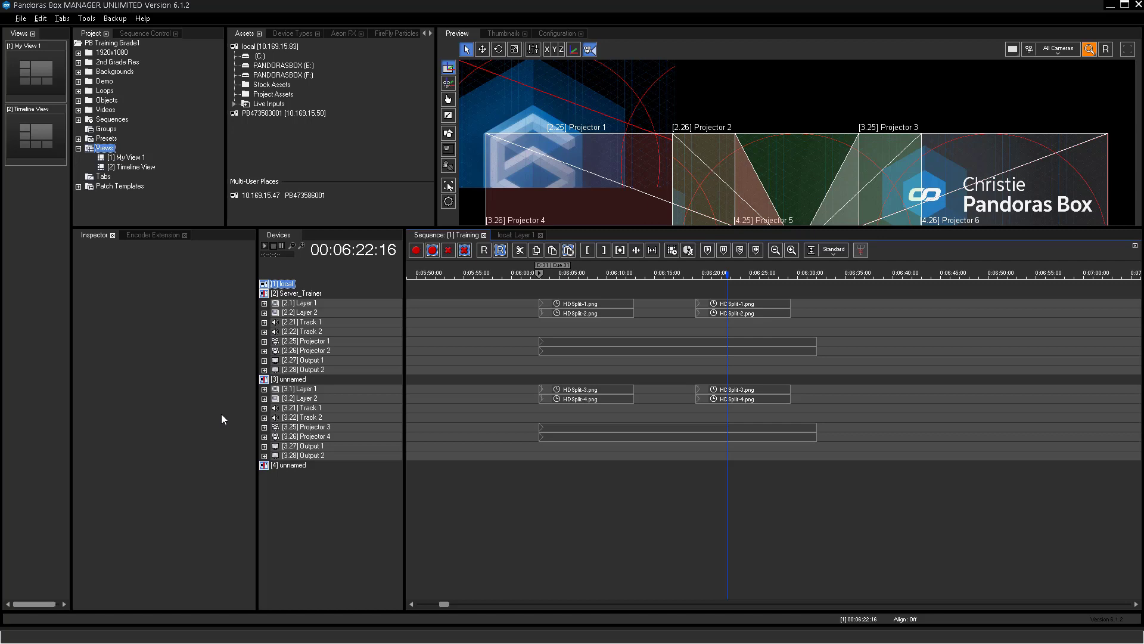
pyautogui.rightClick(105, 149)
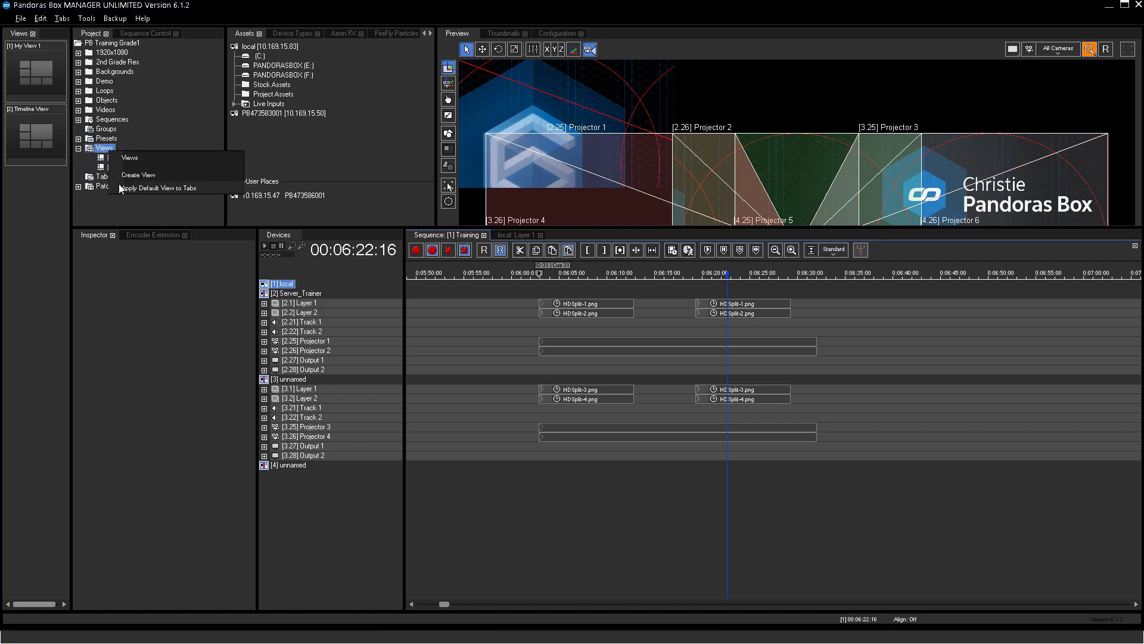
pyautogui.click(129, 156)
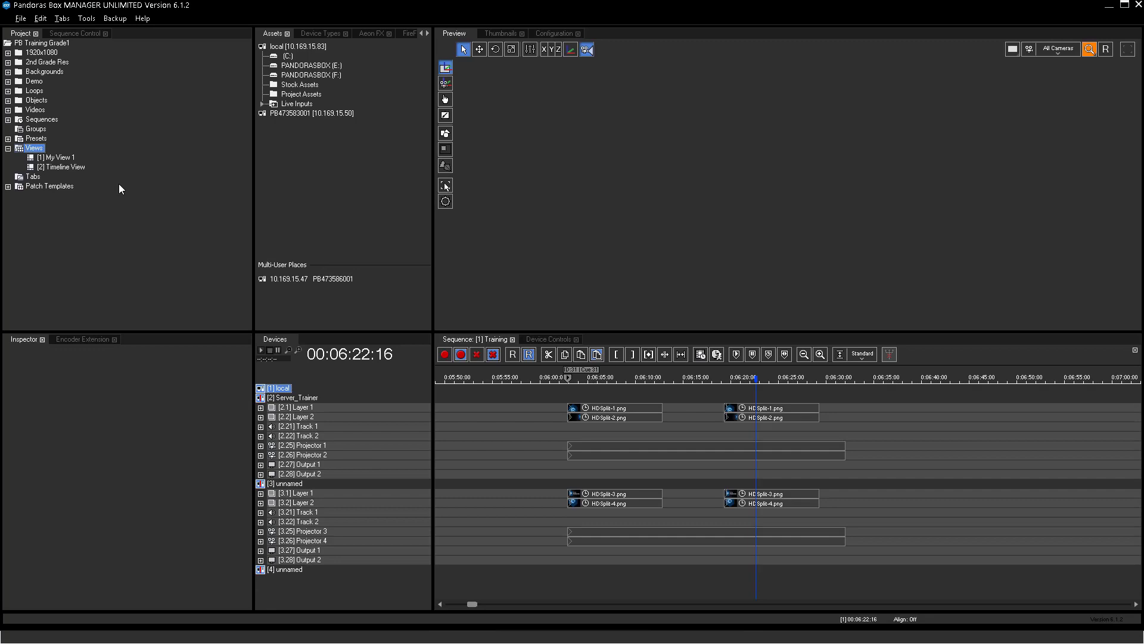
pyautogui.moveTo(159, 402)
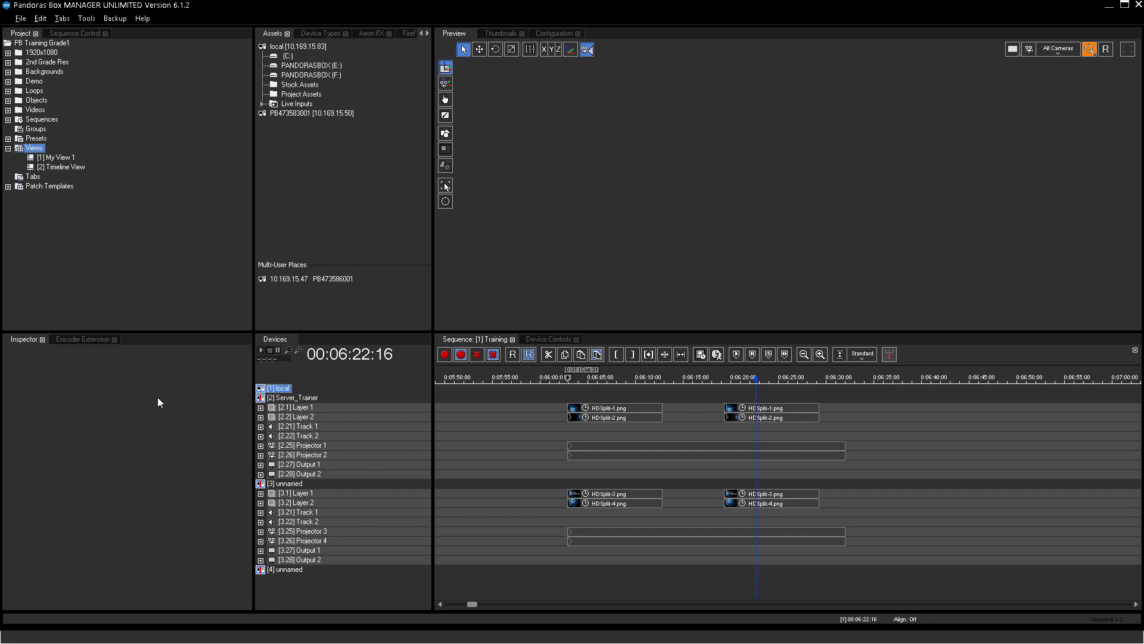
pyautogui.doubleClick(63, 166)
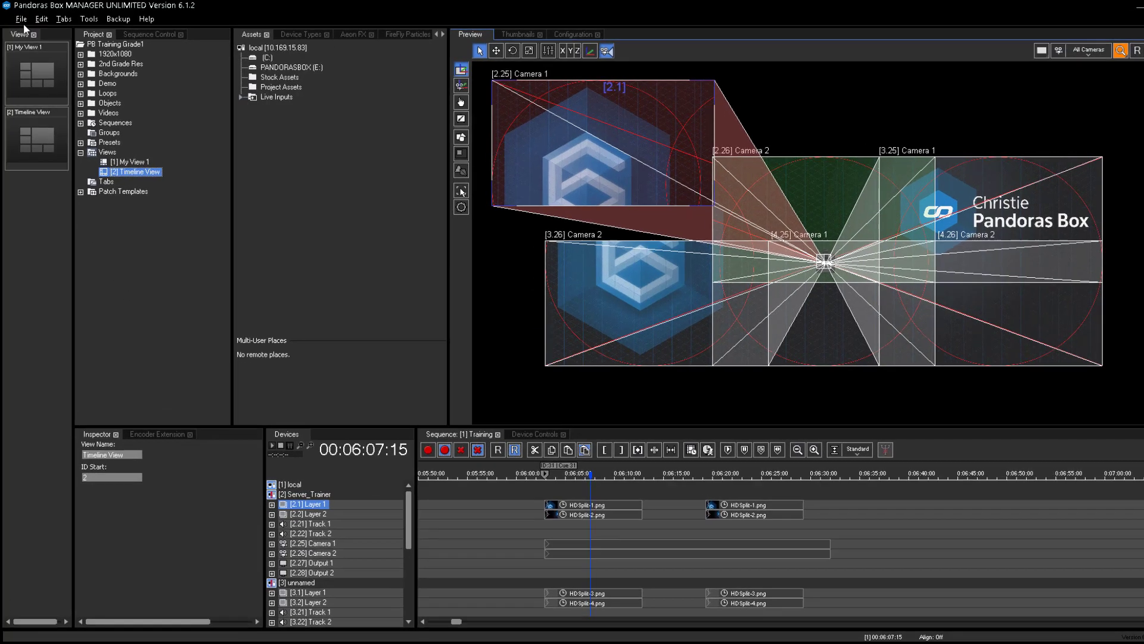
# Open the File menu to reach Save Project Copy
pyautogui.click(22, 19)
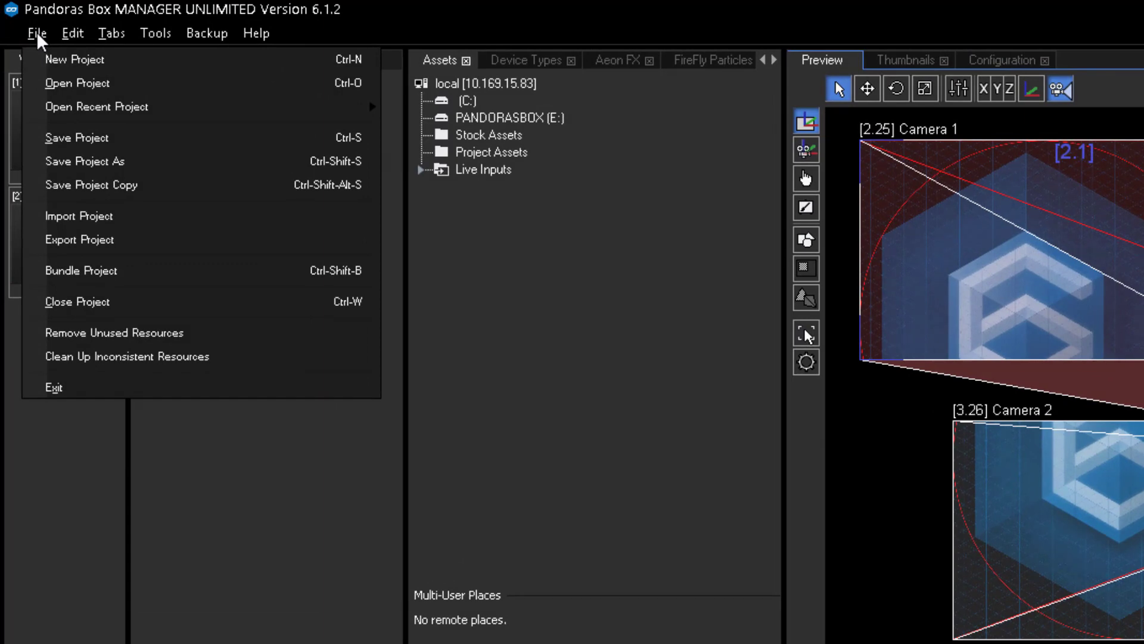
pyautogui.moveTo(84, 160)
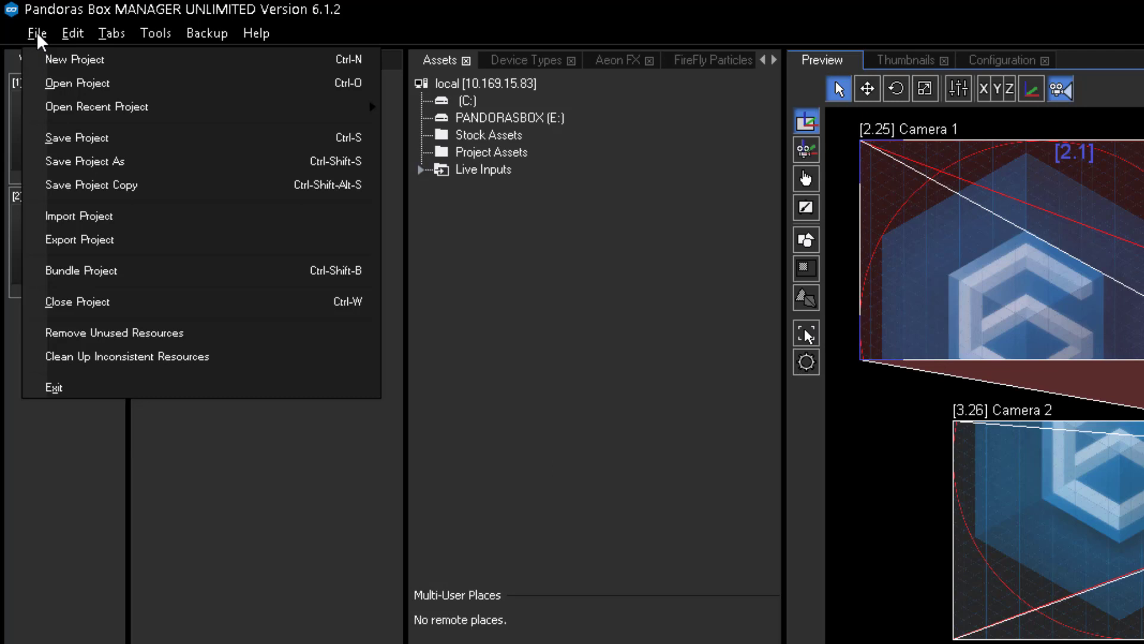
pyautogui.moveTo(81, 270)
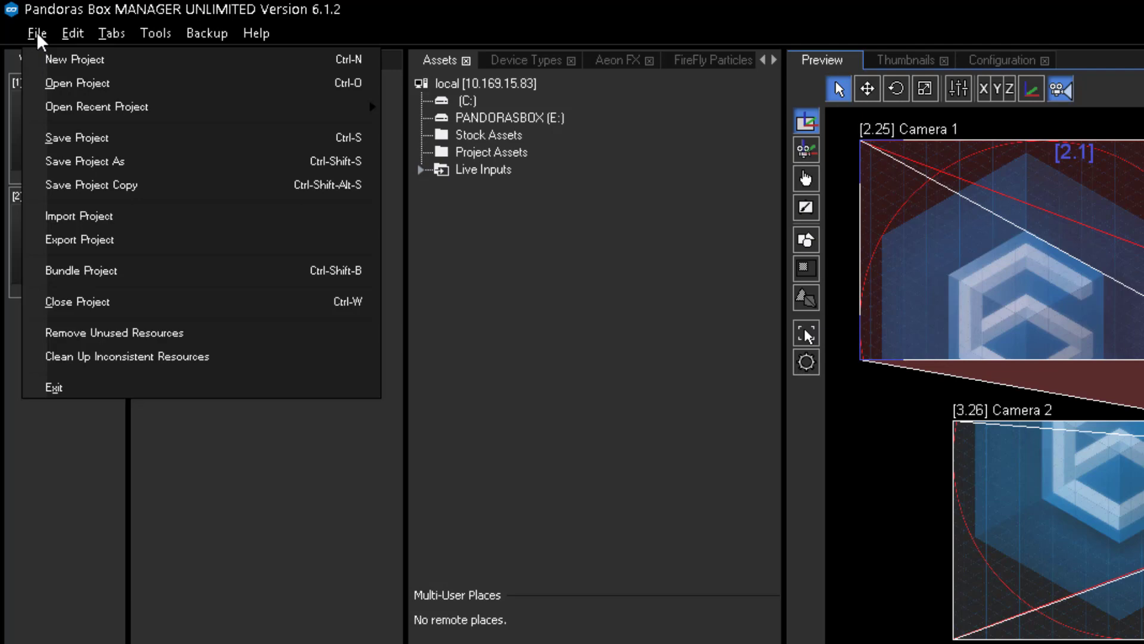
pyautogui.moveTo(91, 184)
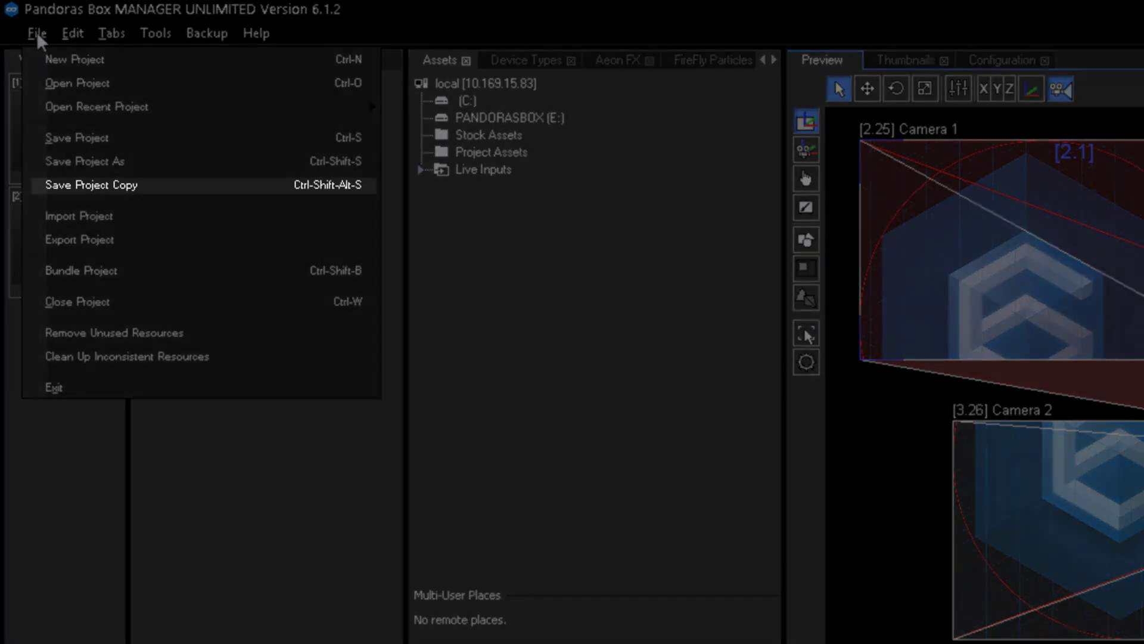